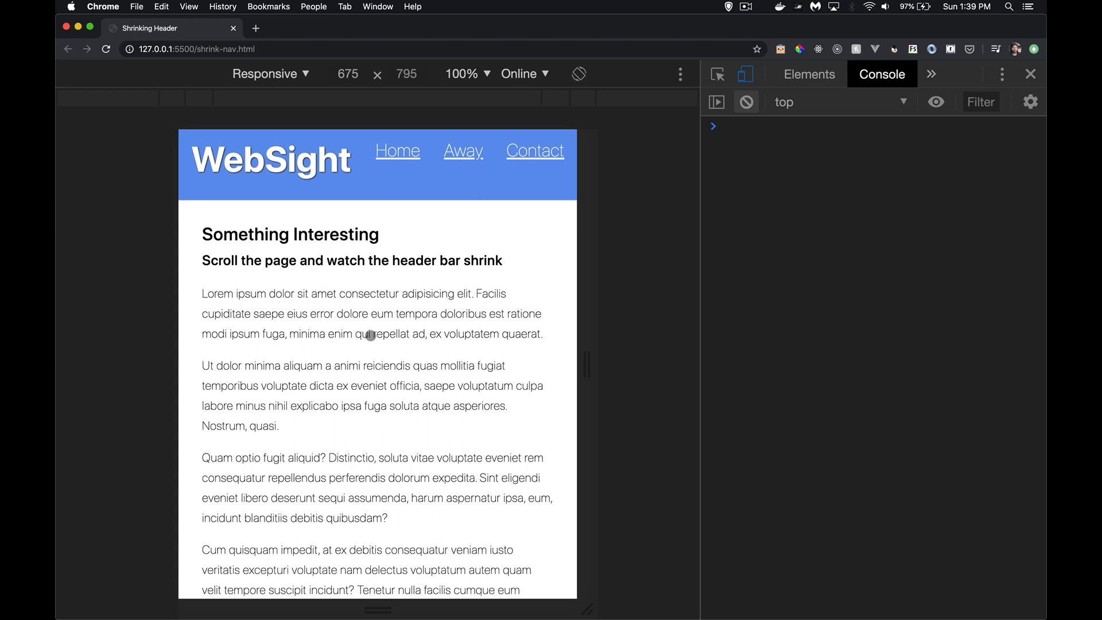
Scroll the demo page down and back up, watching the header shrink, regrow and log scrollY values
left_click(397, 151)
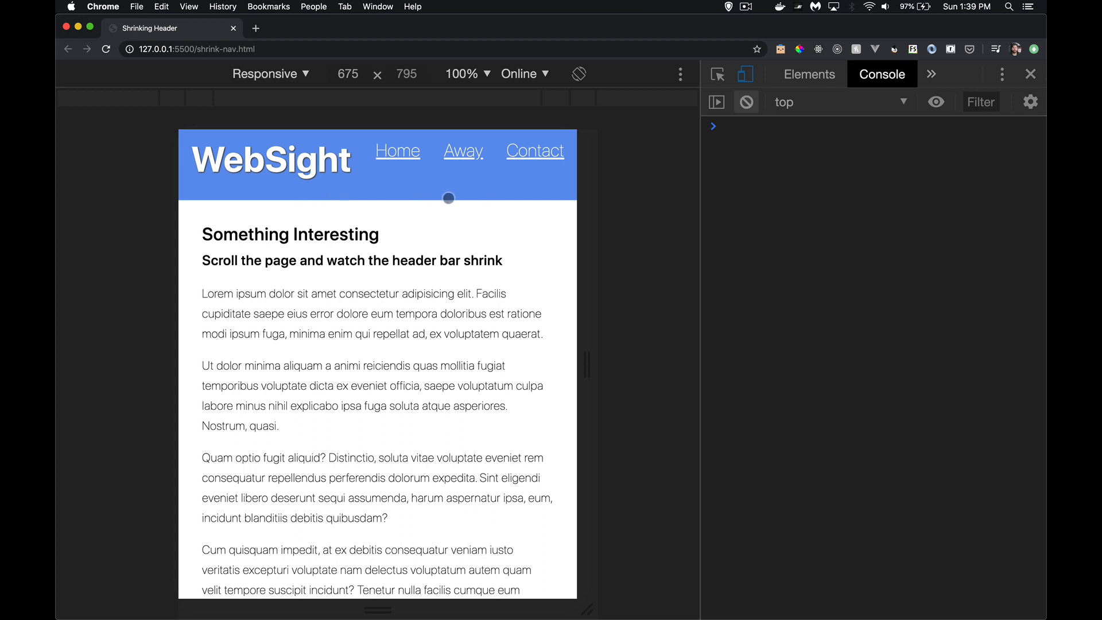
scroll("down", 3)
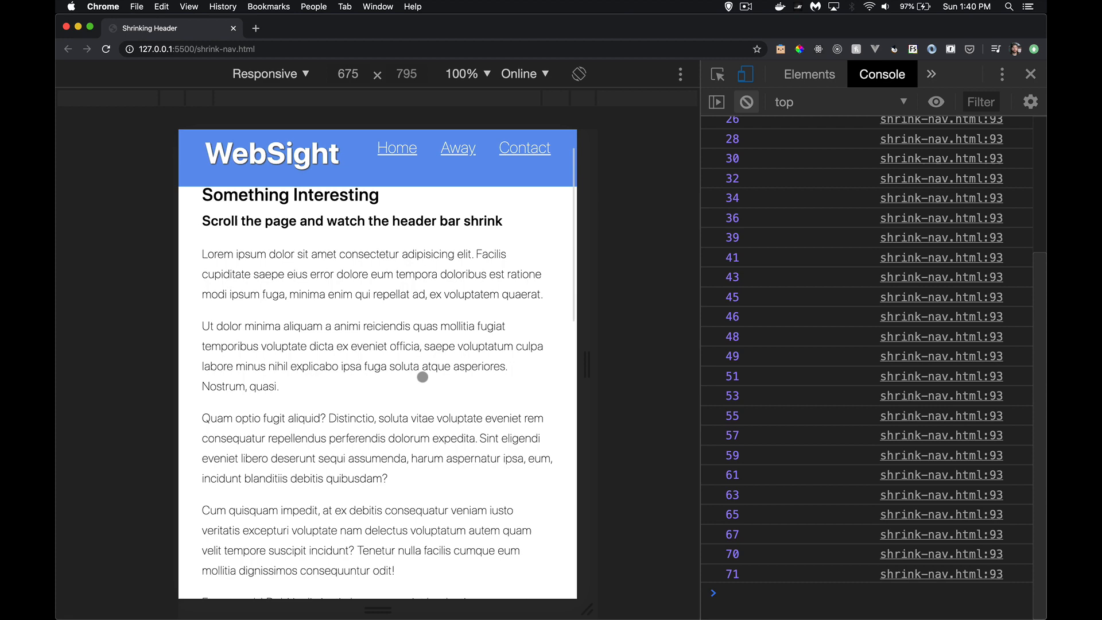
scroll("down", 3)
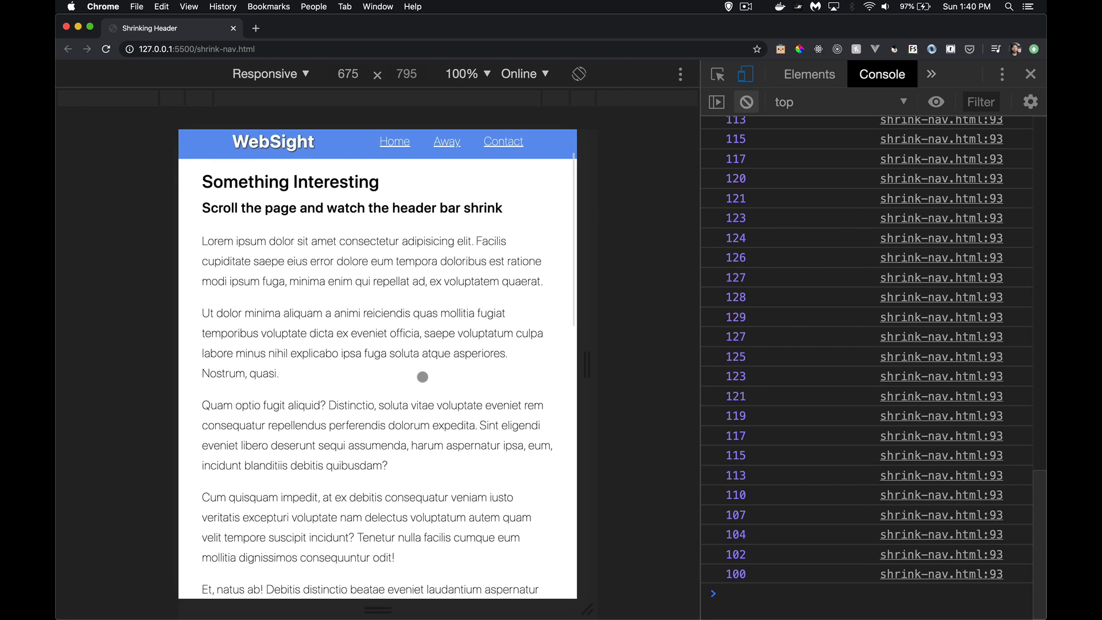
scroll("down", 3)
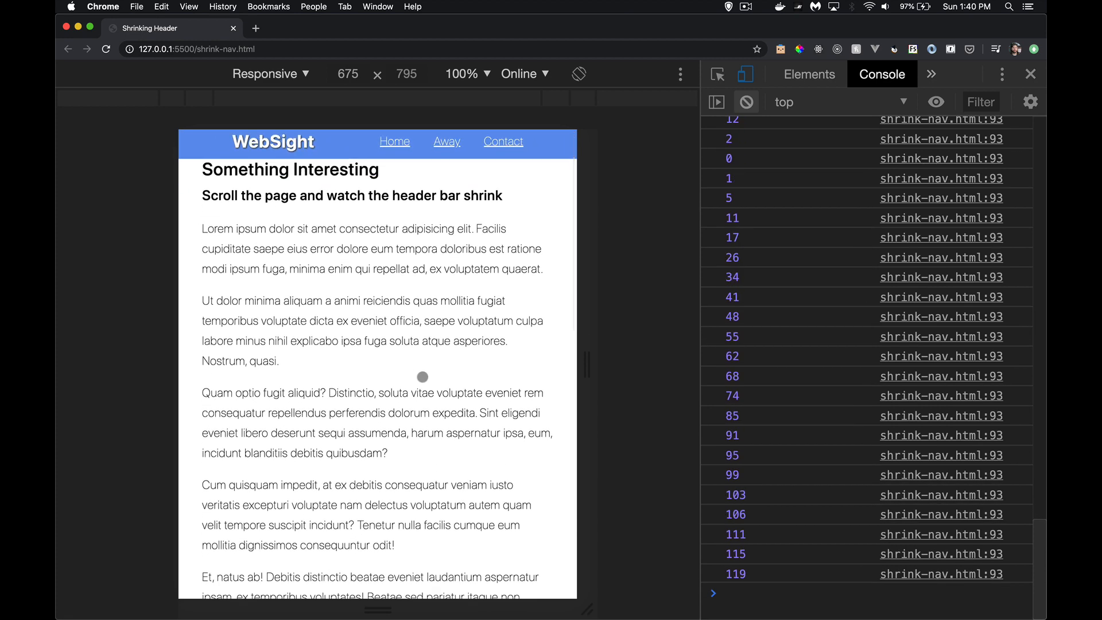
scroll("down", 3)
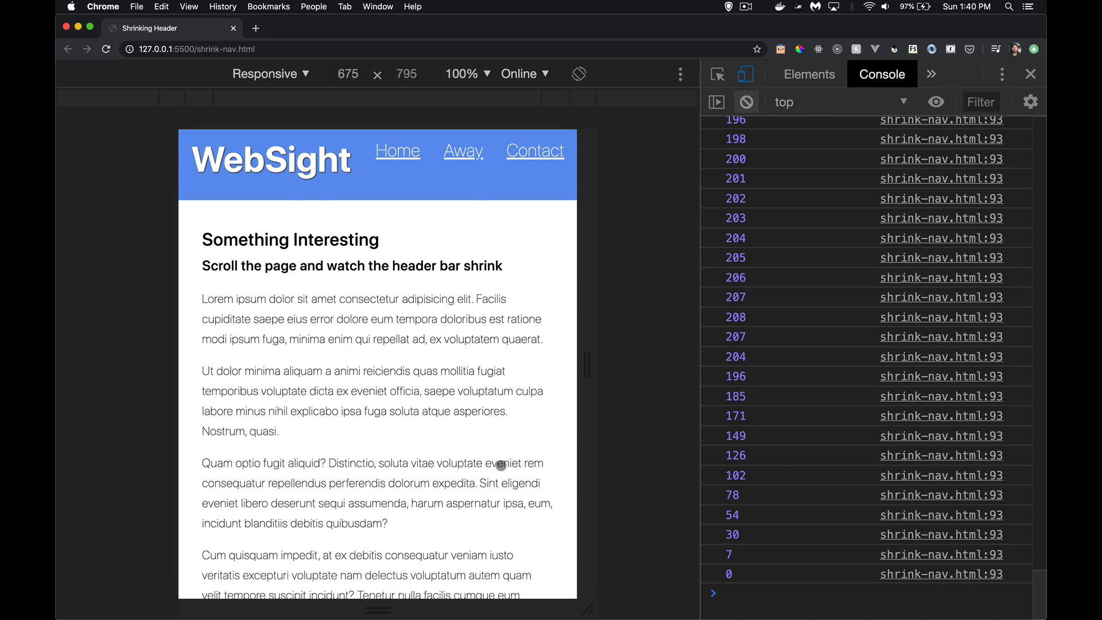
scroll("down", 3)
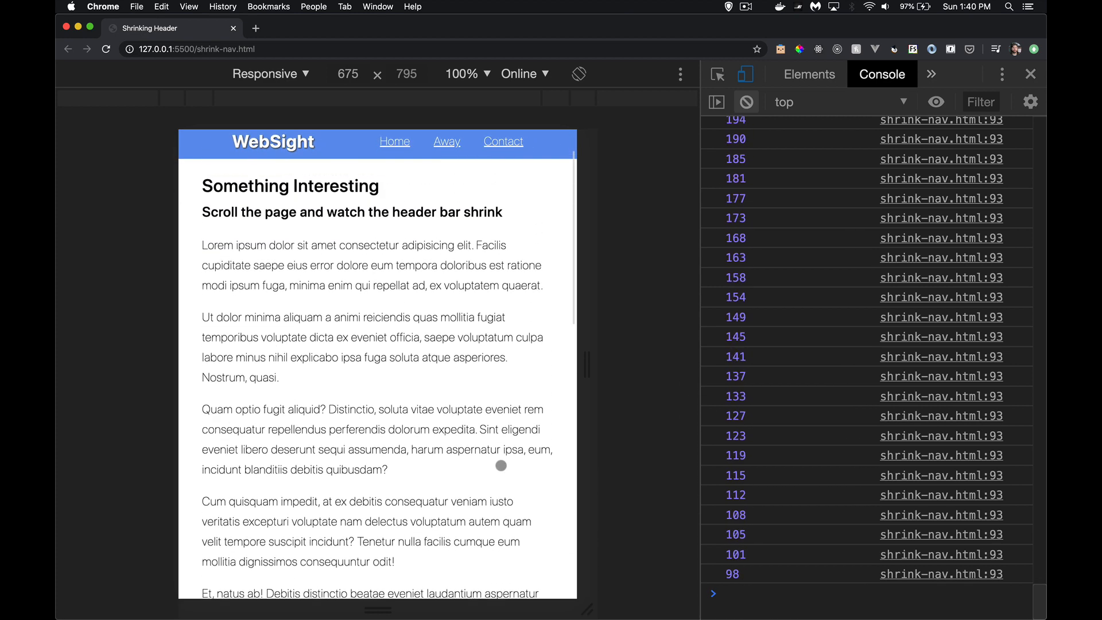
scroll("down", 3)
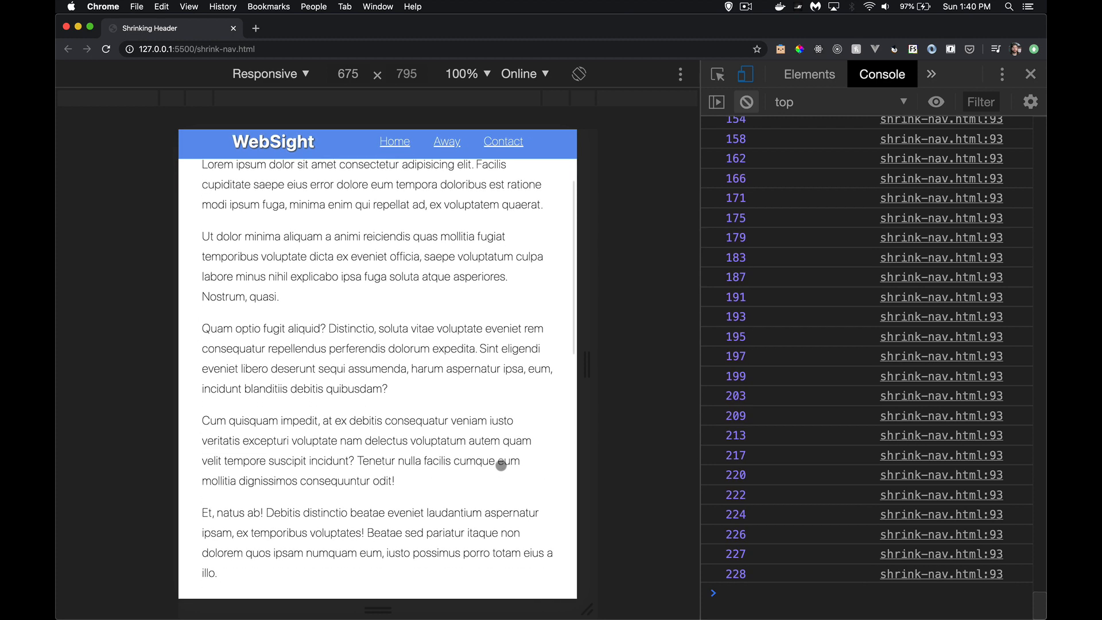
scroll("up", 3)
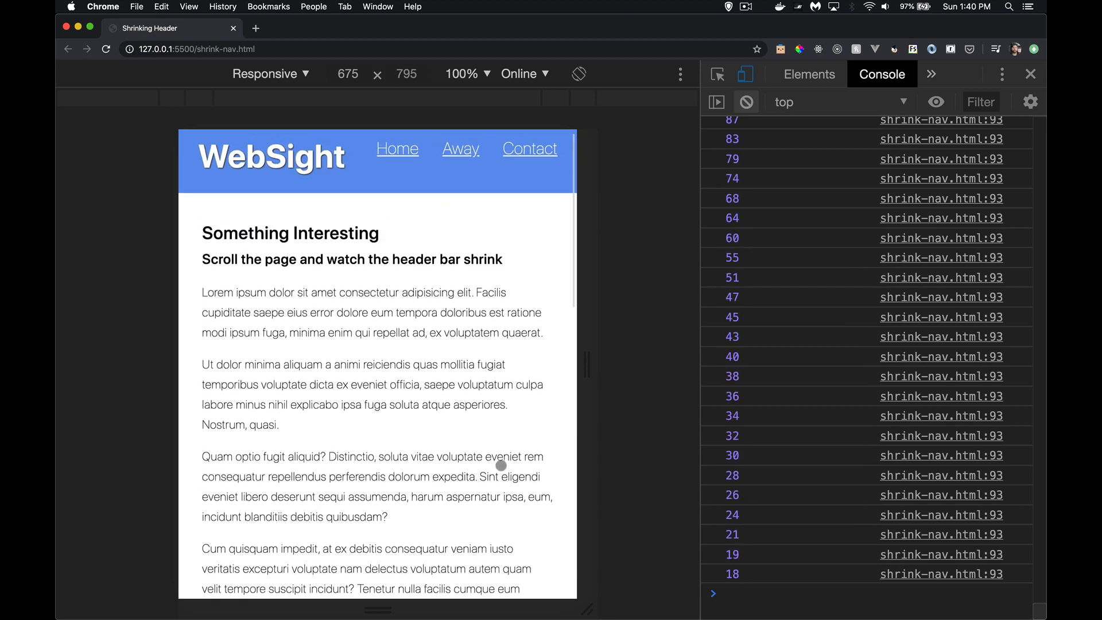
scroll("down", 3)
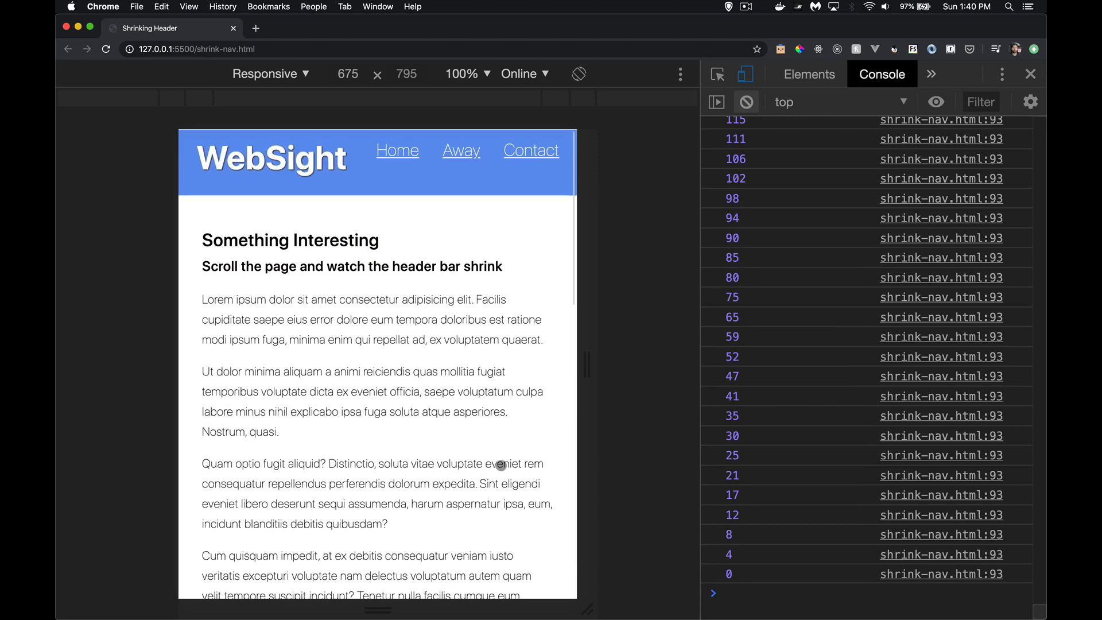
Switch to shrink-nav.html and select the header markup with the WebSight heading and nav links
key("cmd+tab")
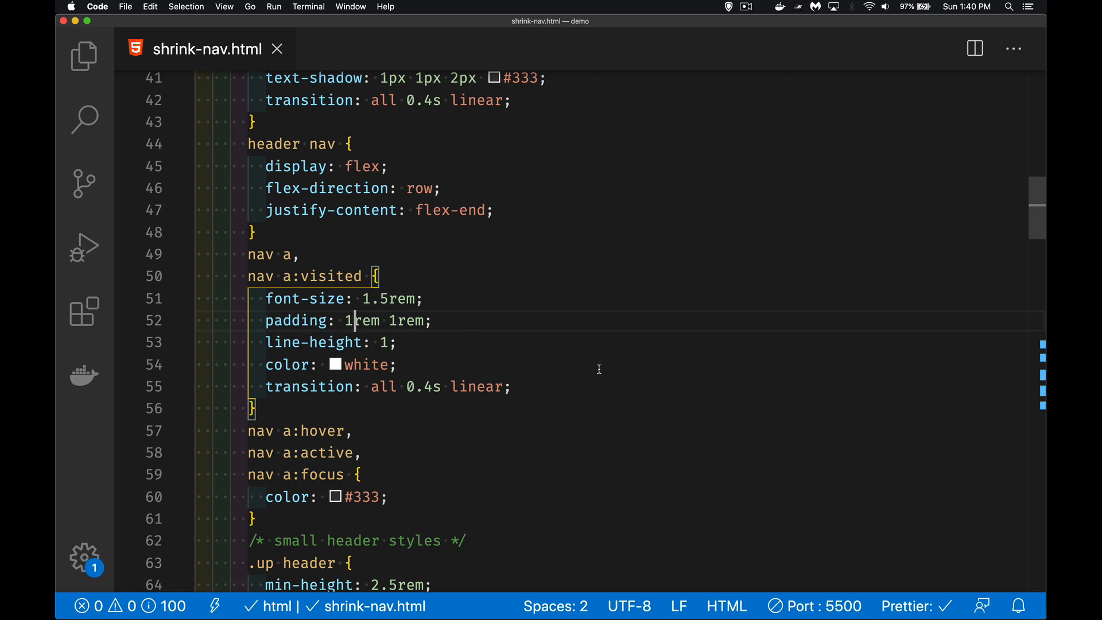
scroll("down", 3)
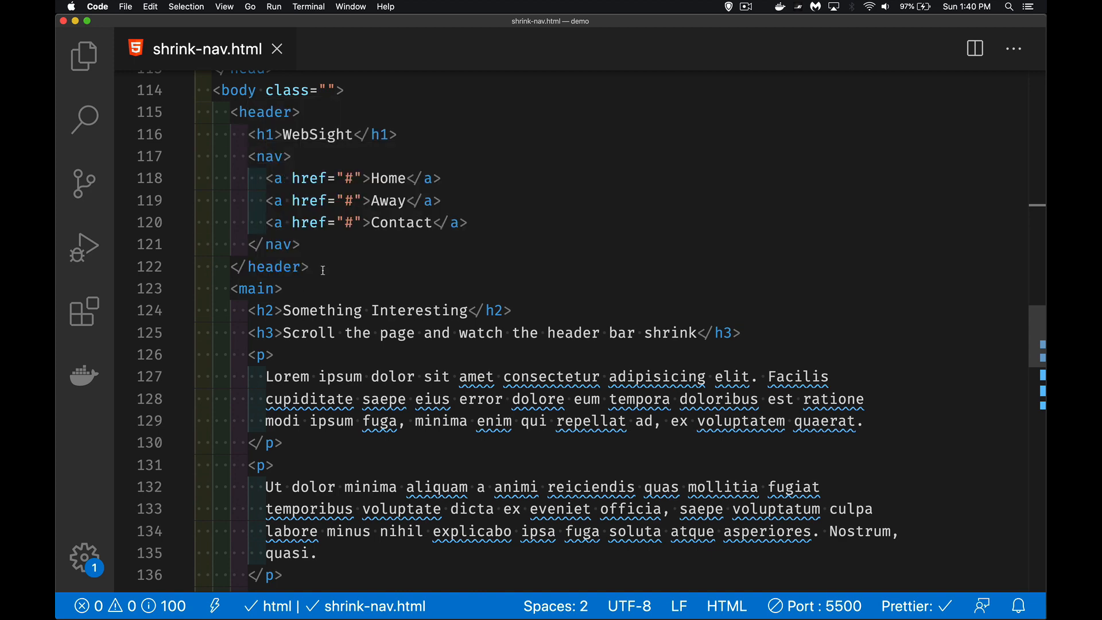
left_click_drag(248, 134, 300, 243)
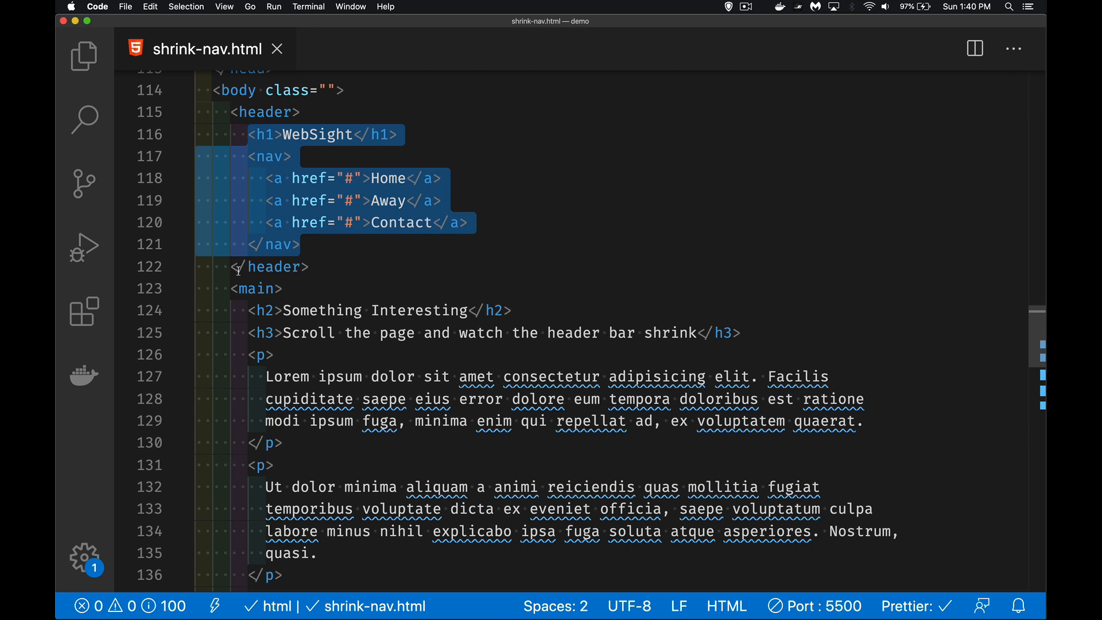
mouse_move(247, 310)
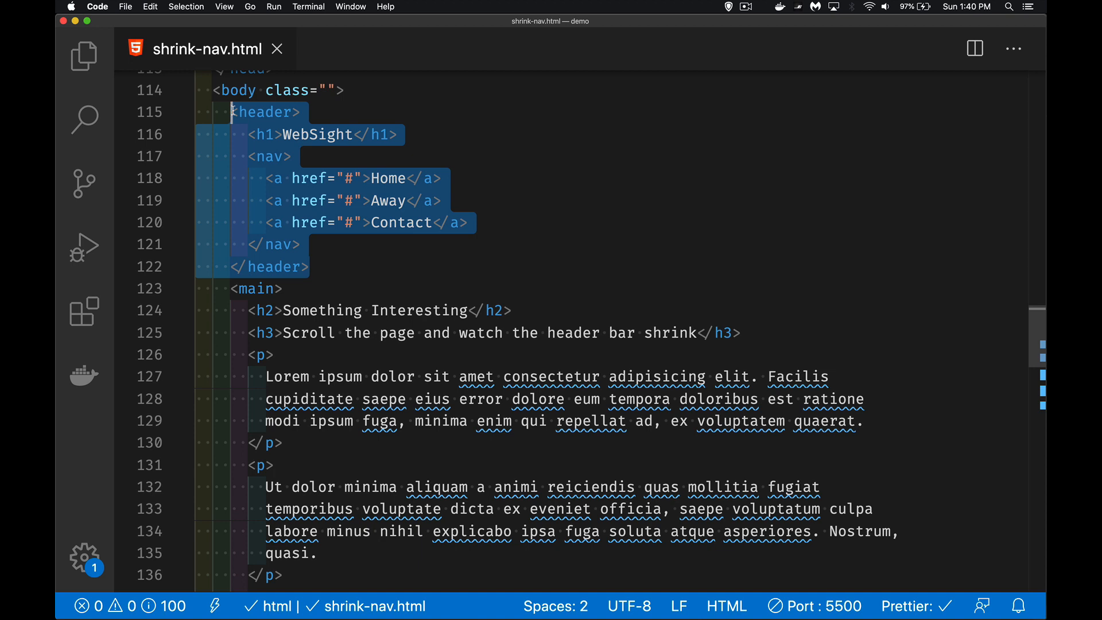
mouse_move(449, 151)
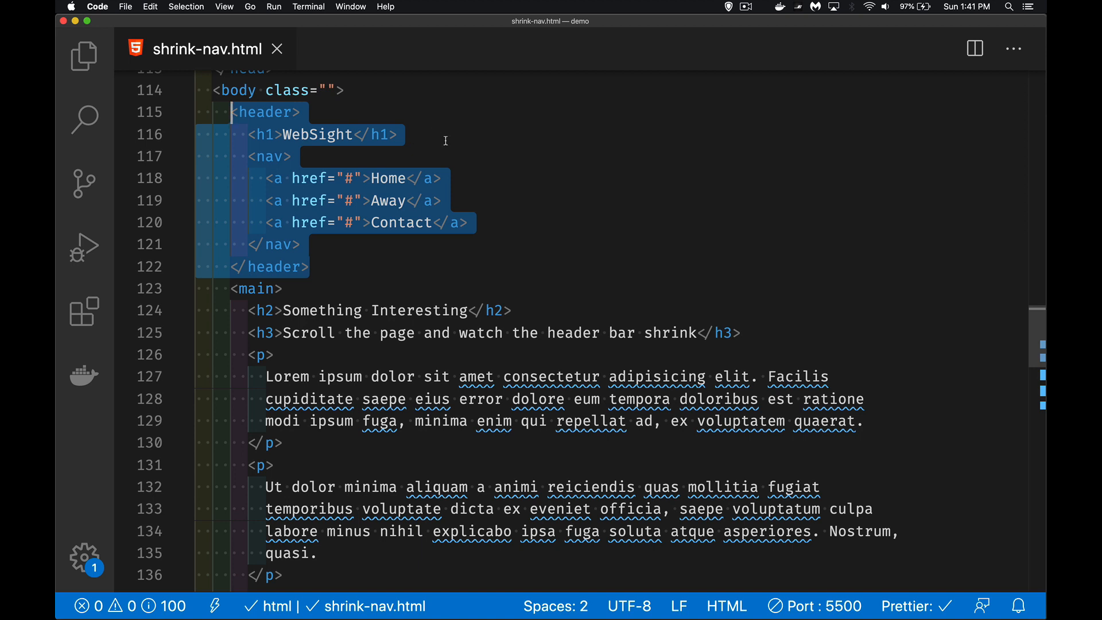
mouse_move(504, 222)
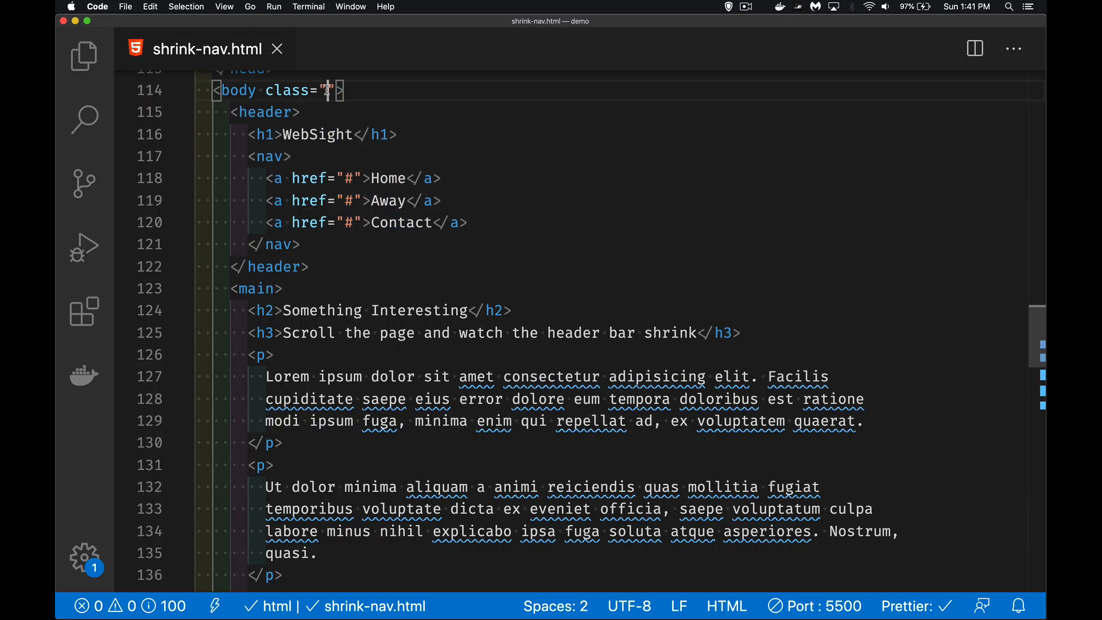
Set the body element's class to "up" and reload the demo page in Chrome
type("up")
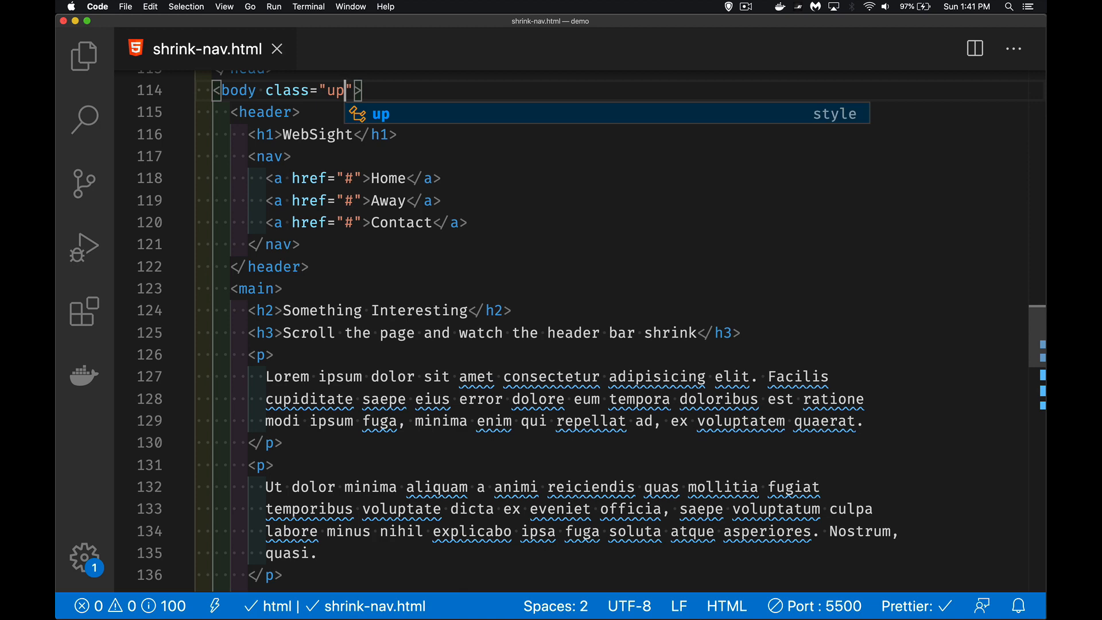
key("cmd+tab")
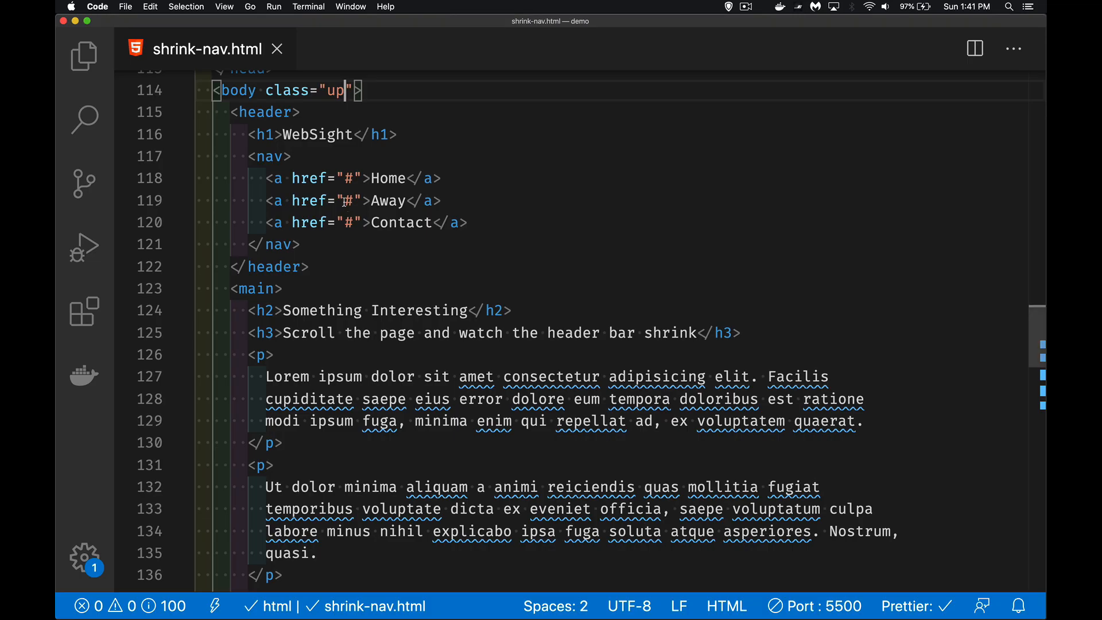
double_click(334, 90)
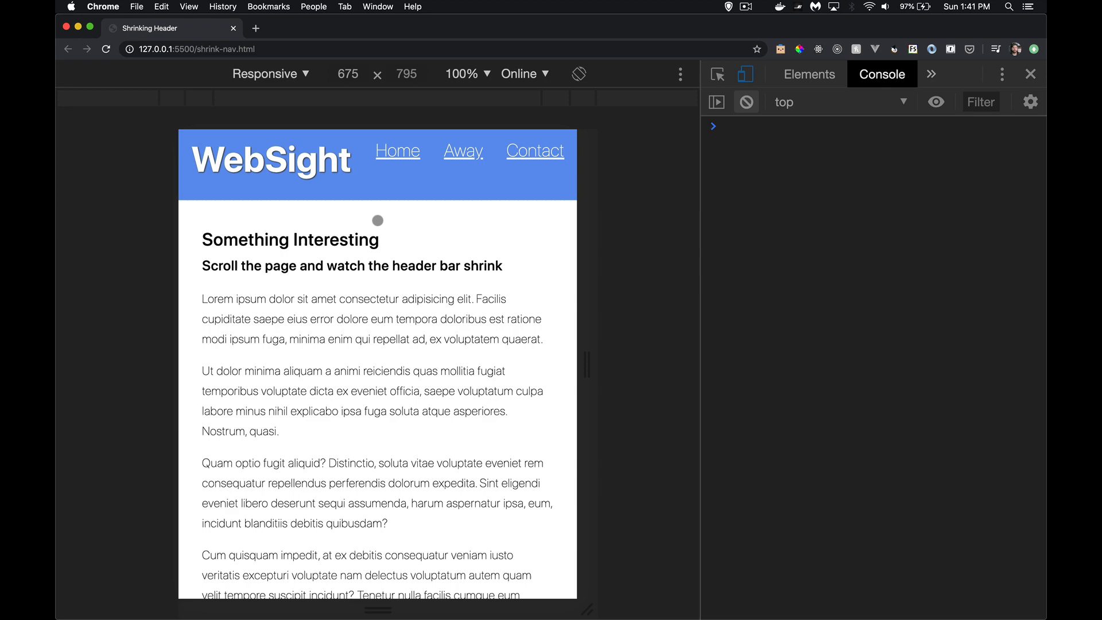
Scroll the reloaded page showing the full-height header and cleared console
scroll("down", 3)
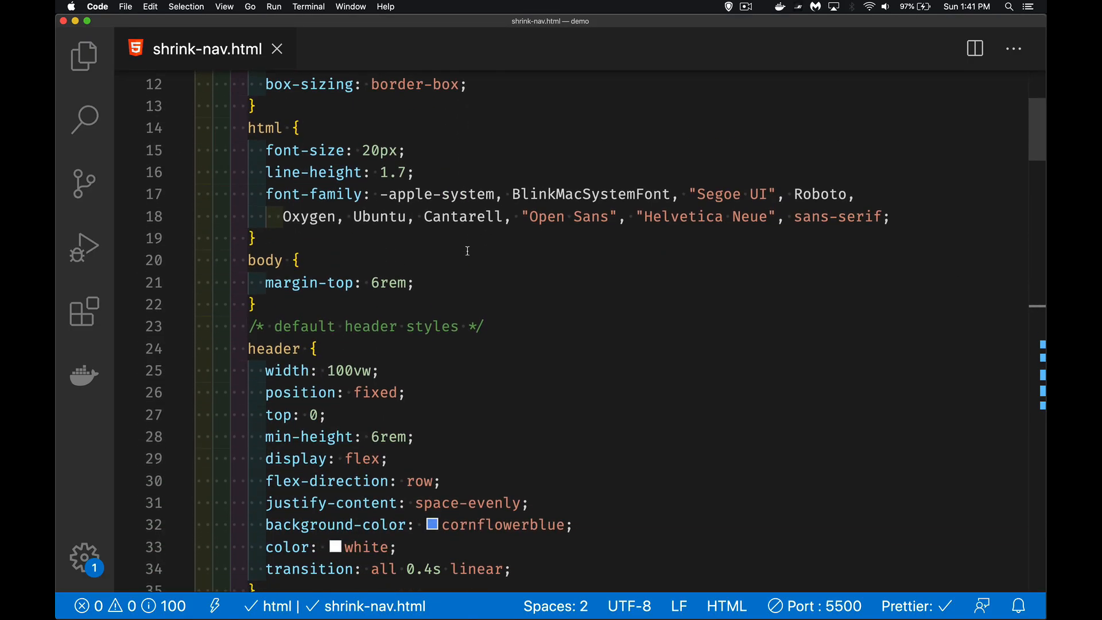
scroll("down", 3)
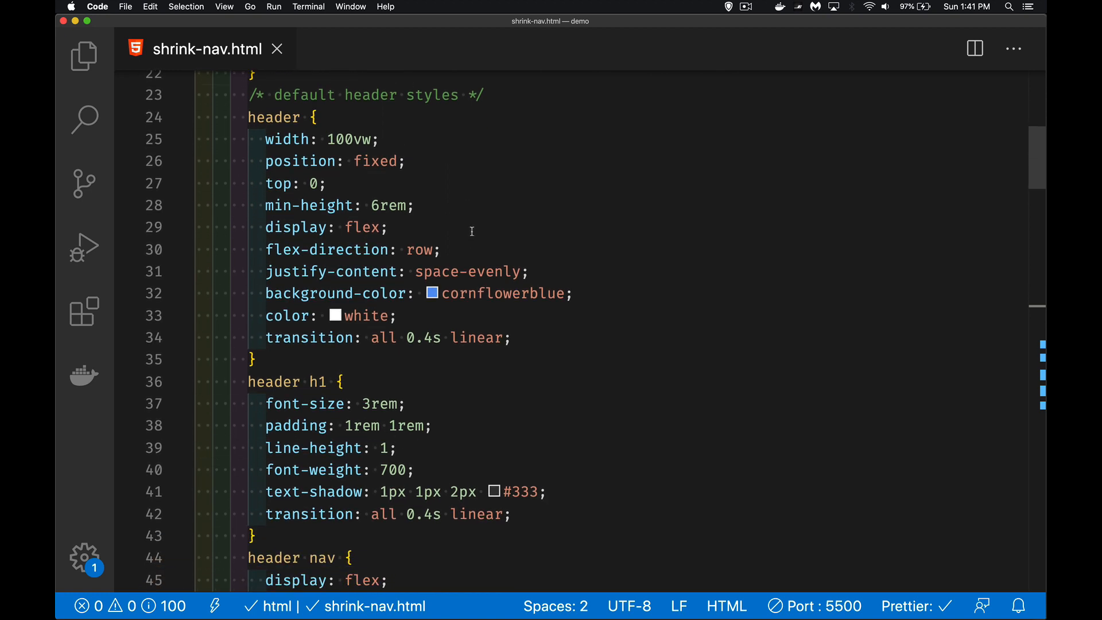
mouse_move(390, 365)
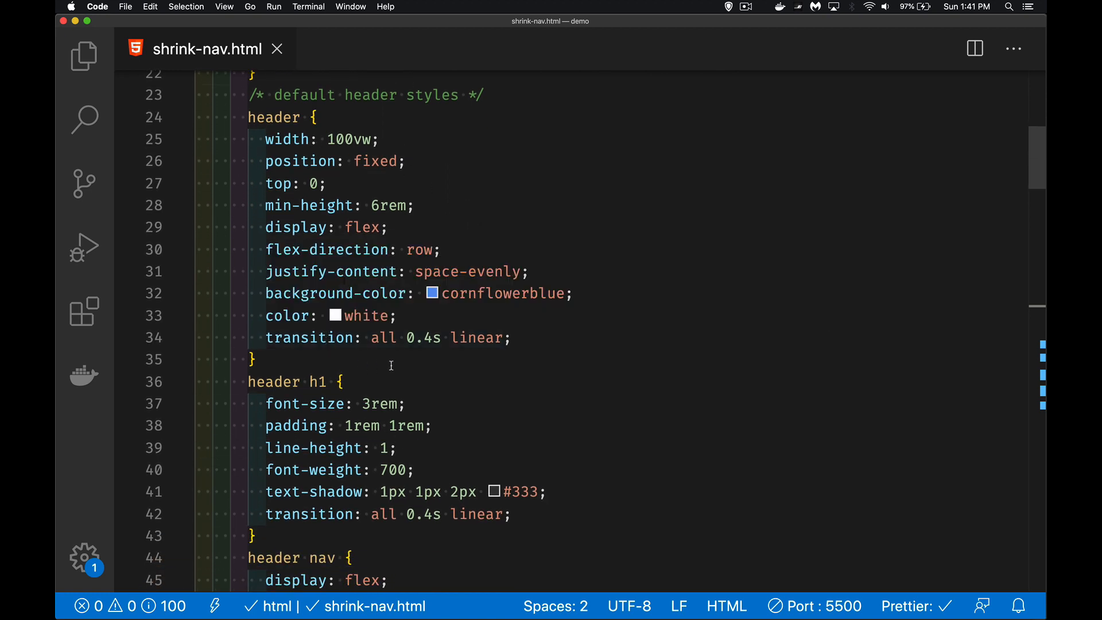
scroll("down", 3)
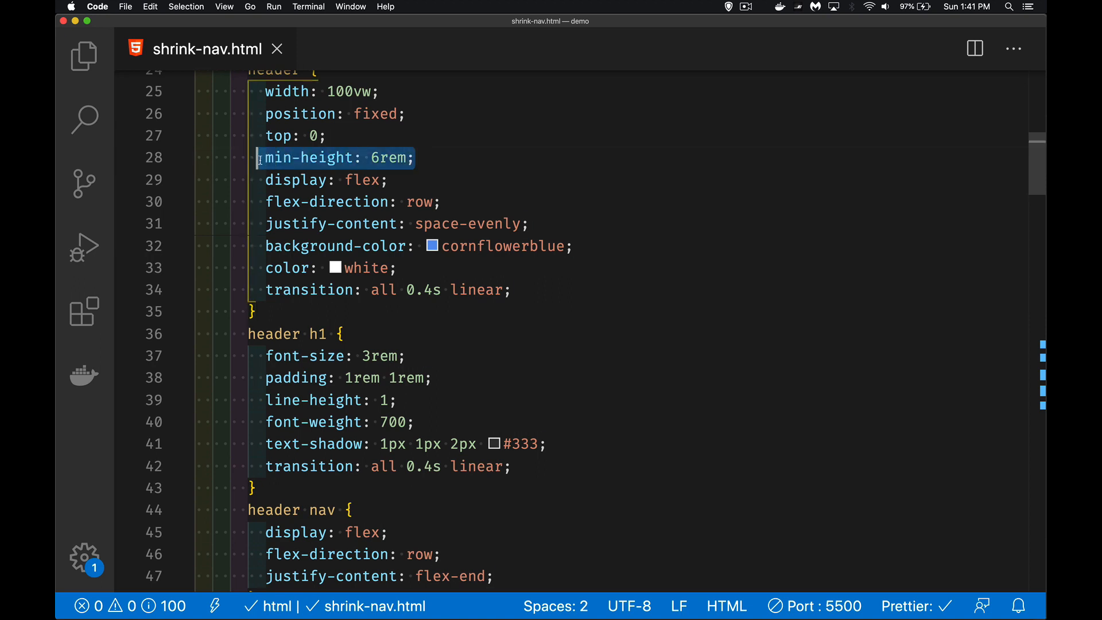
left_click(398, 267)
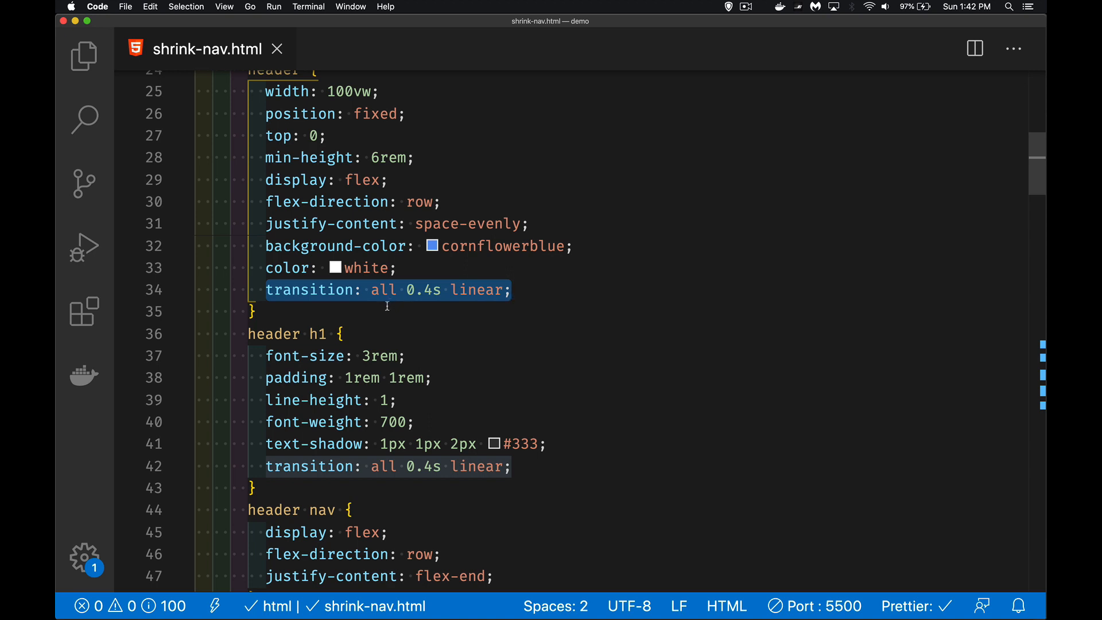
scroll("down", 3)
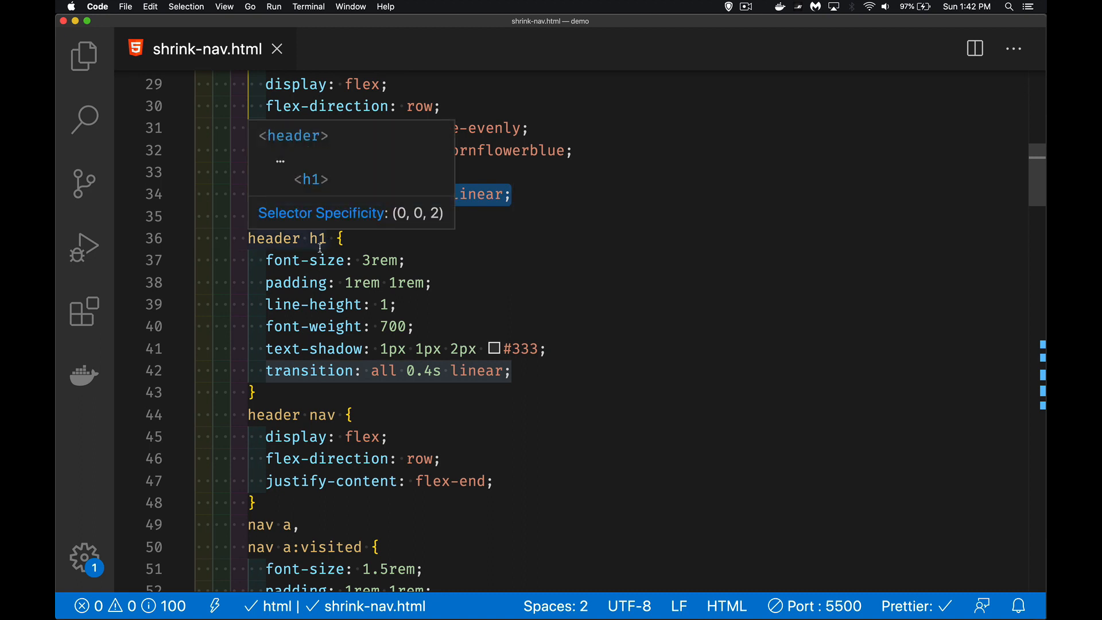
mouse_move(433, 377)
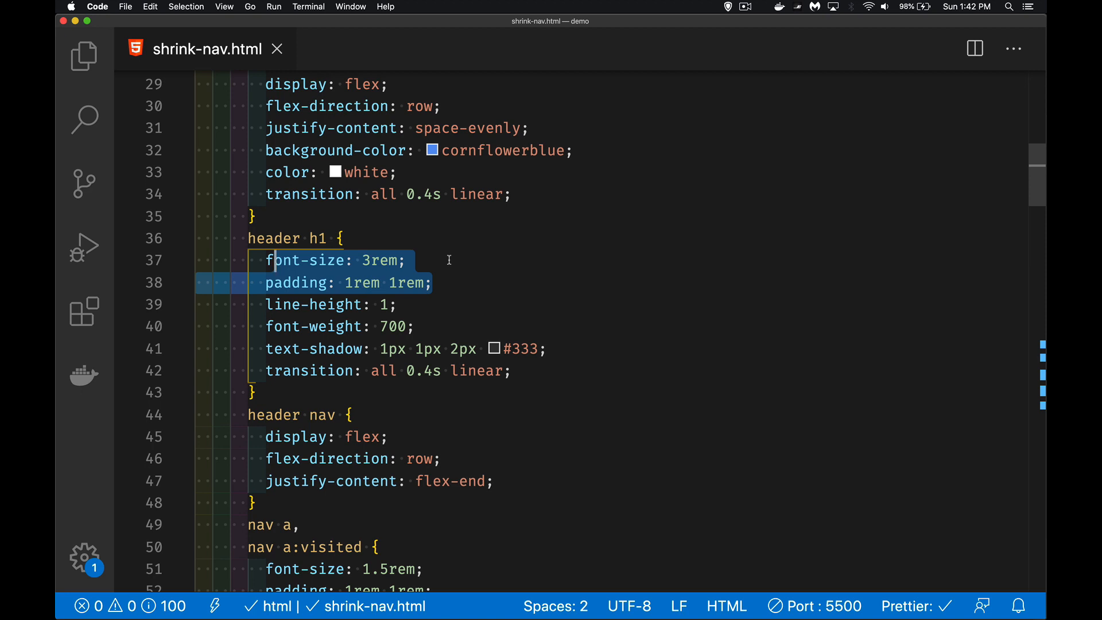
scroll("down", 3)
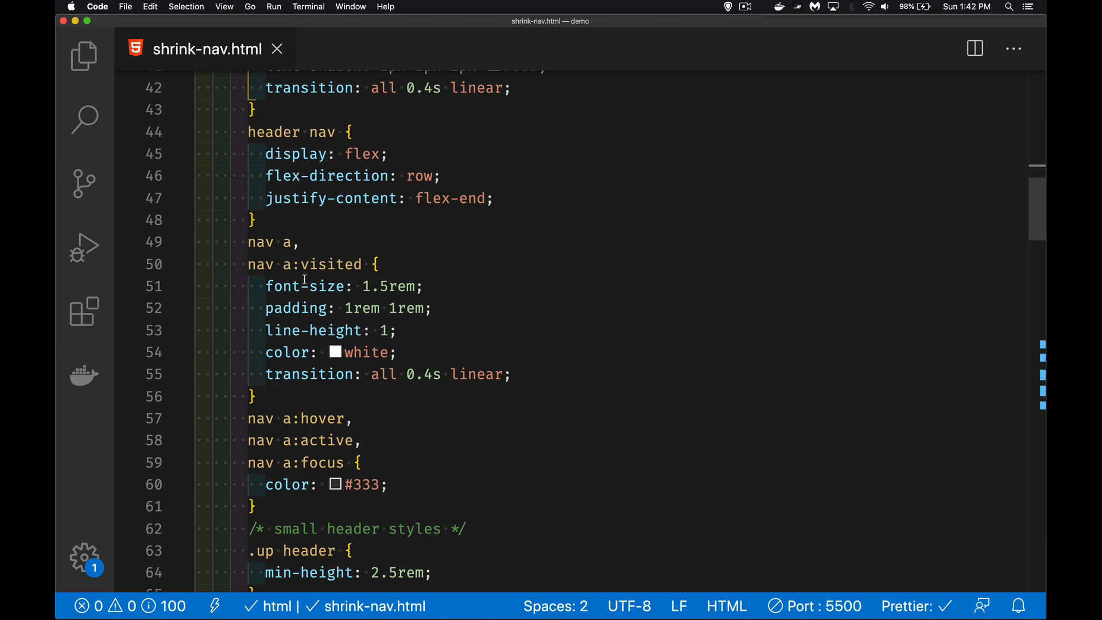
left_click_drag(266, 285, 430, 308)
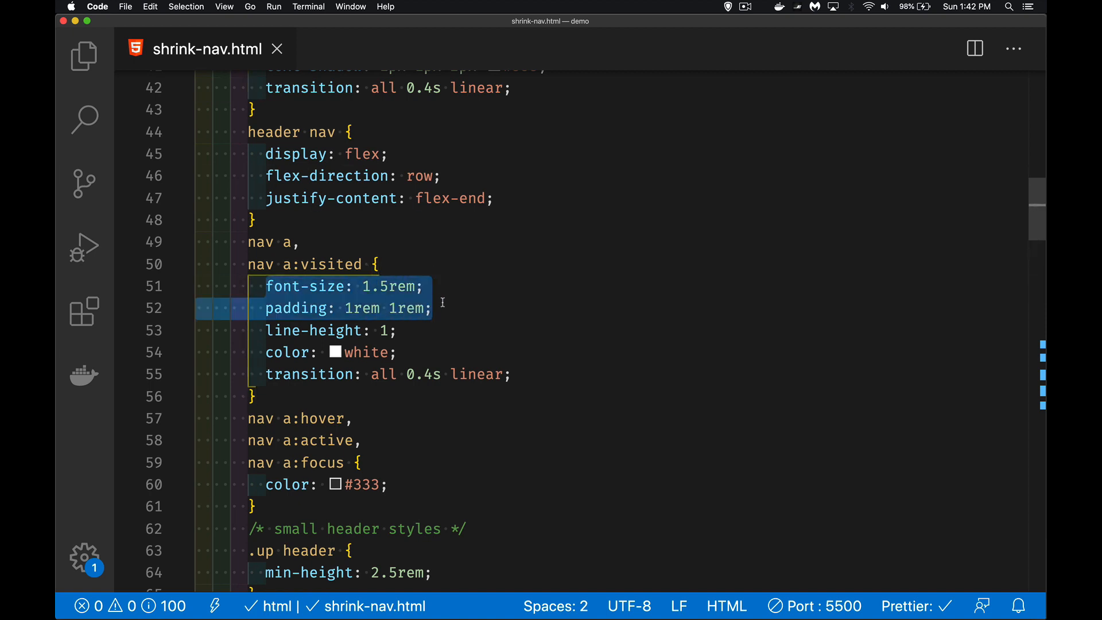
mouse_move(447, 306)
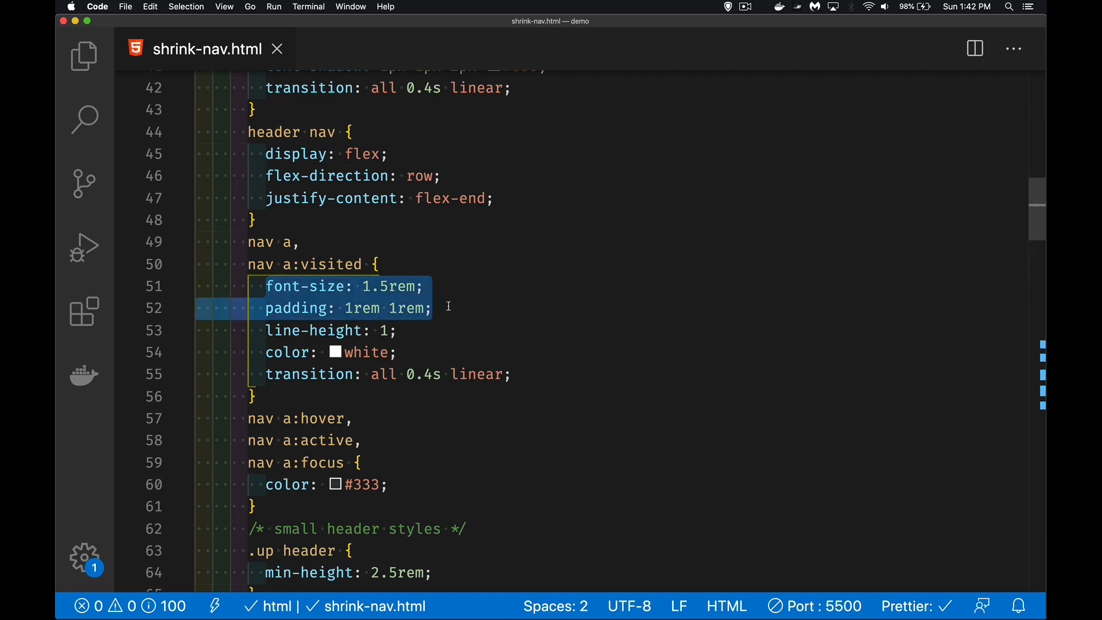
scroll("down", 3)
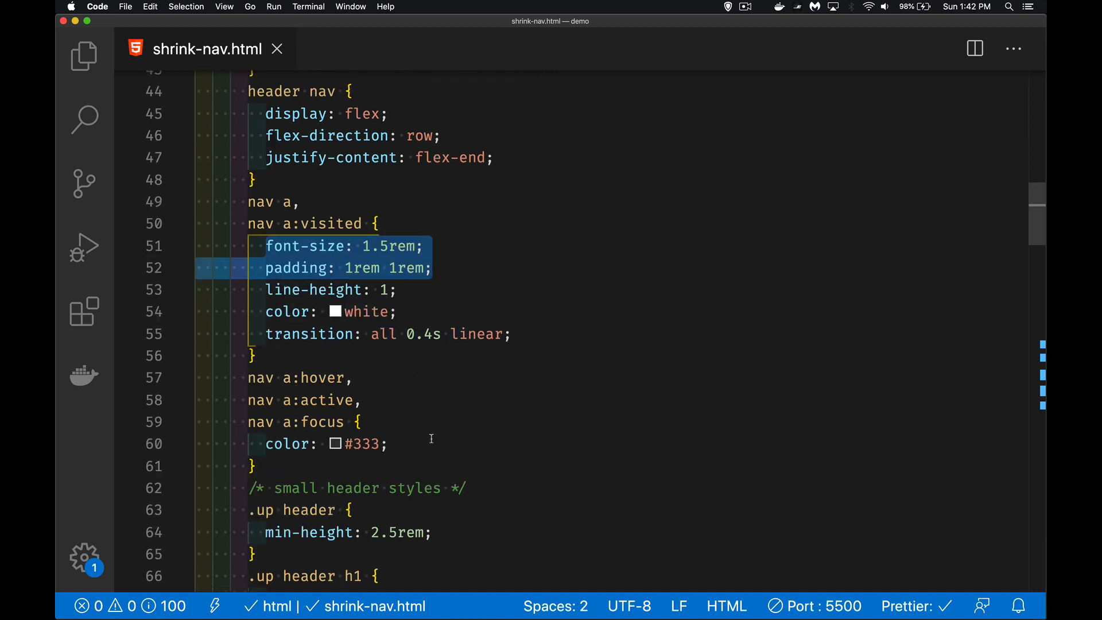
Change the .up header rule from min-height to a fixed height
scroll("down", 3)
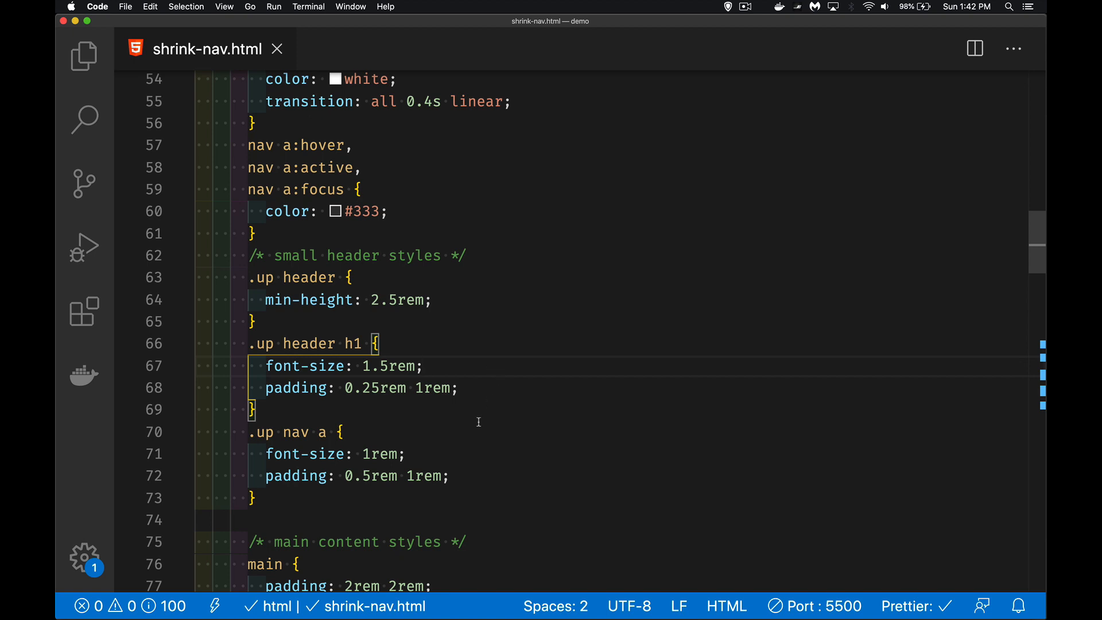
left_click(406, 454)
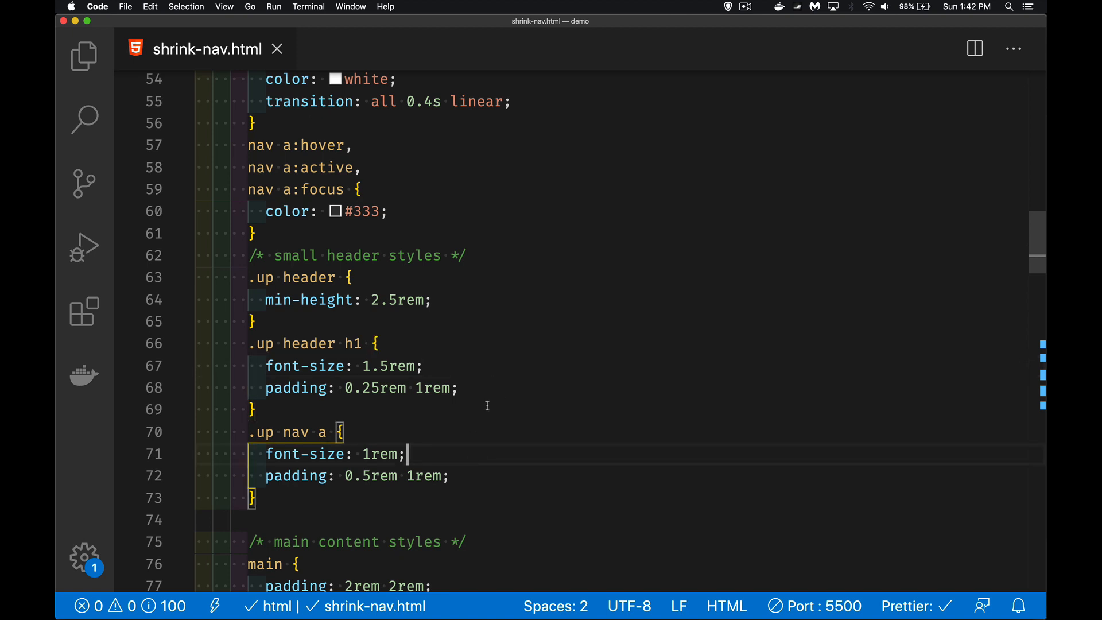
mouse_move(266, 311)
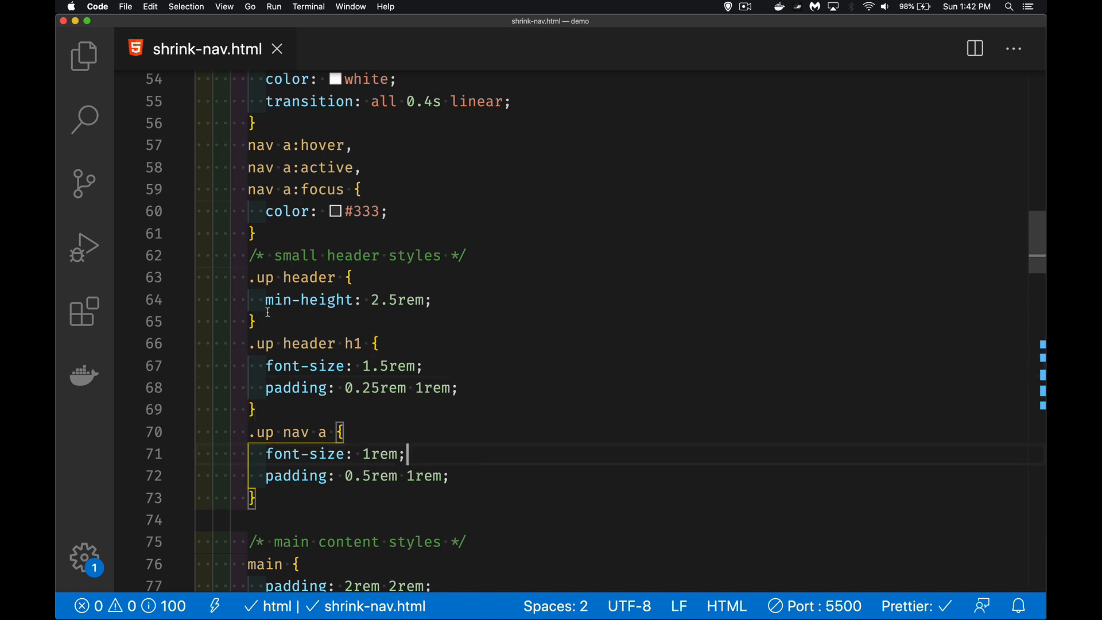
double_click(282, 300)
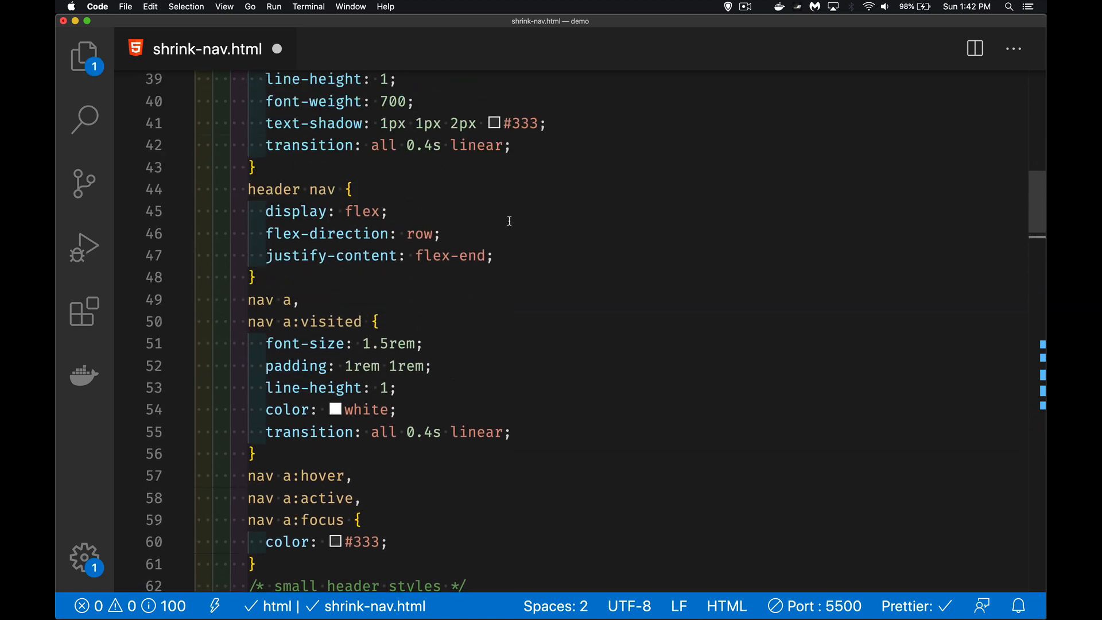
Change the default header rule to a fixed 6rem height, save, and scroll to the rollup script
scroll("up", 3)
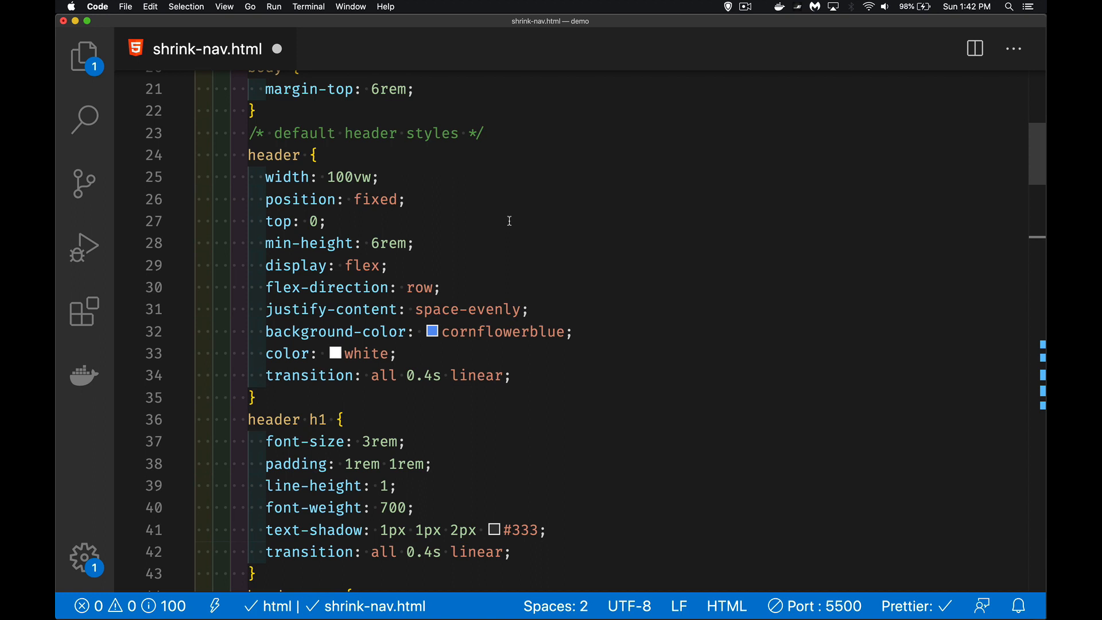
double_click(280, 243)
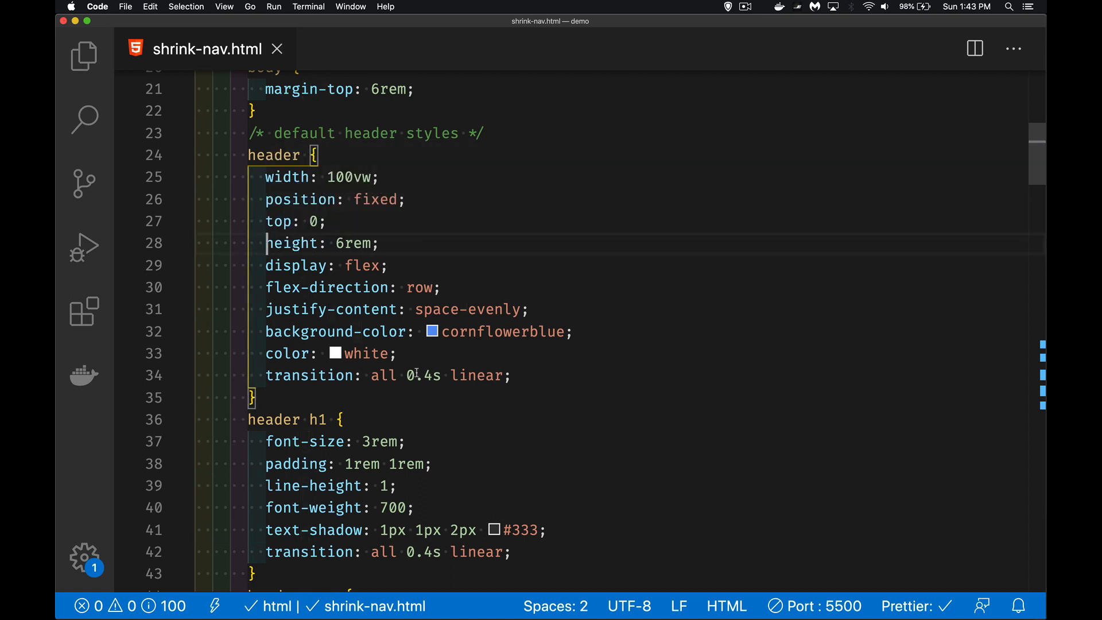
scroll("down", 3)
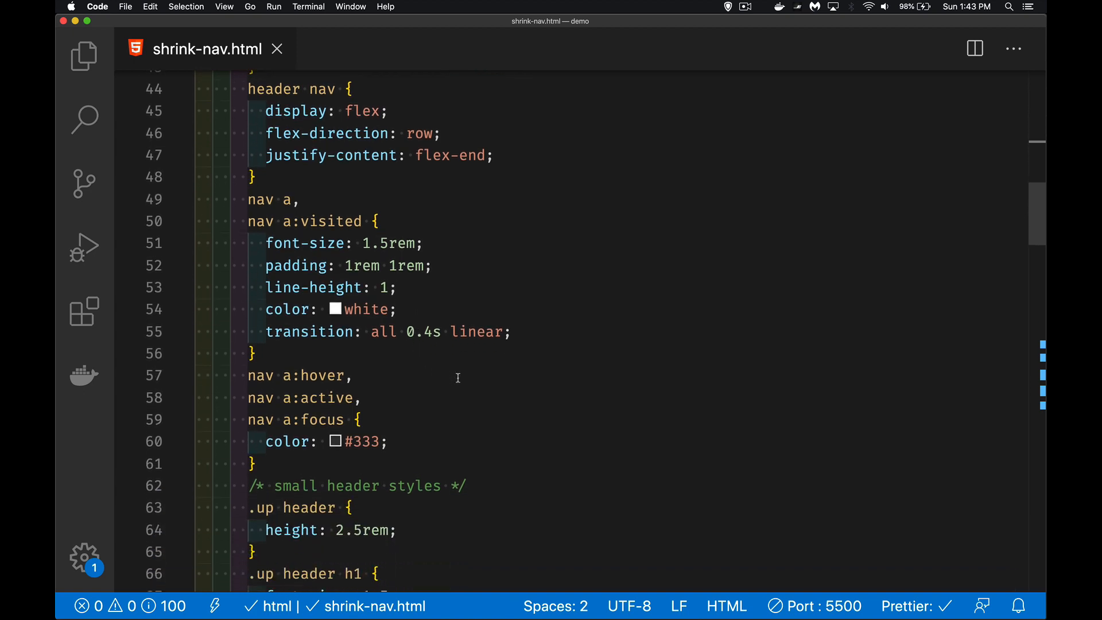
scroll("down", 3)
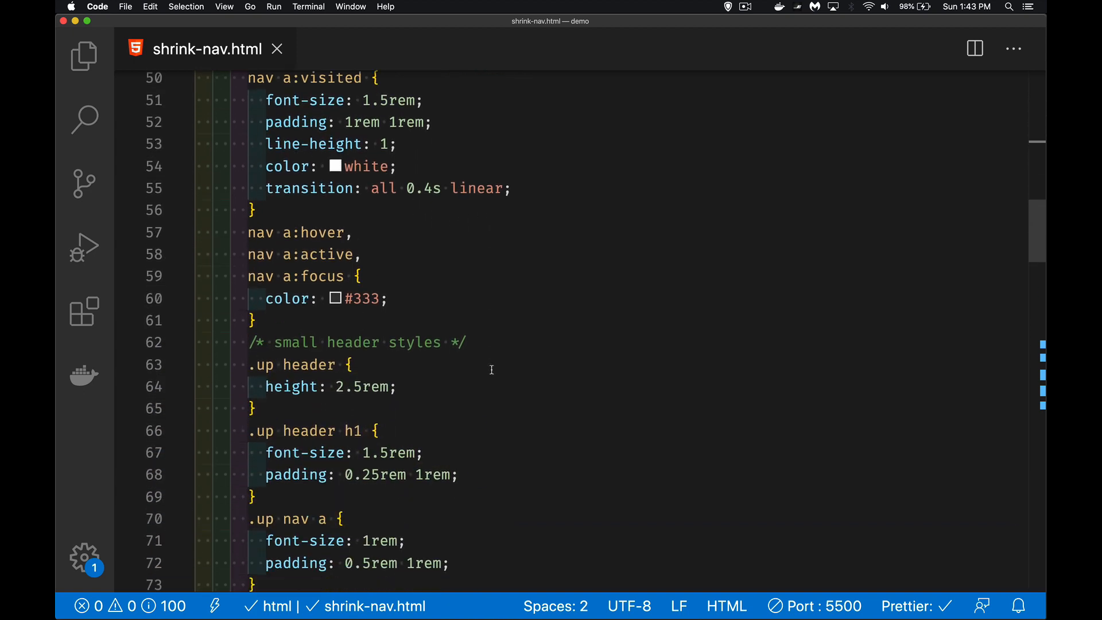
scroll("down", 3)
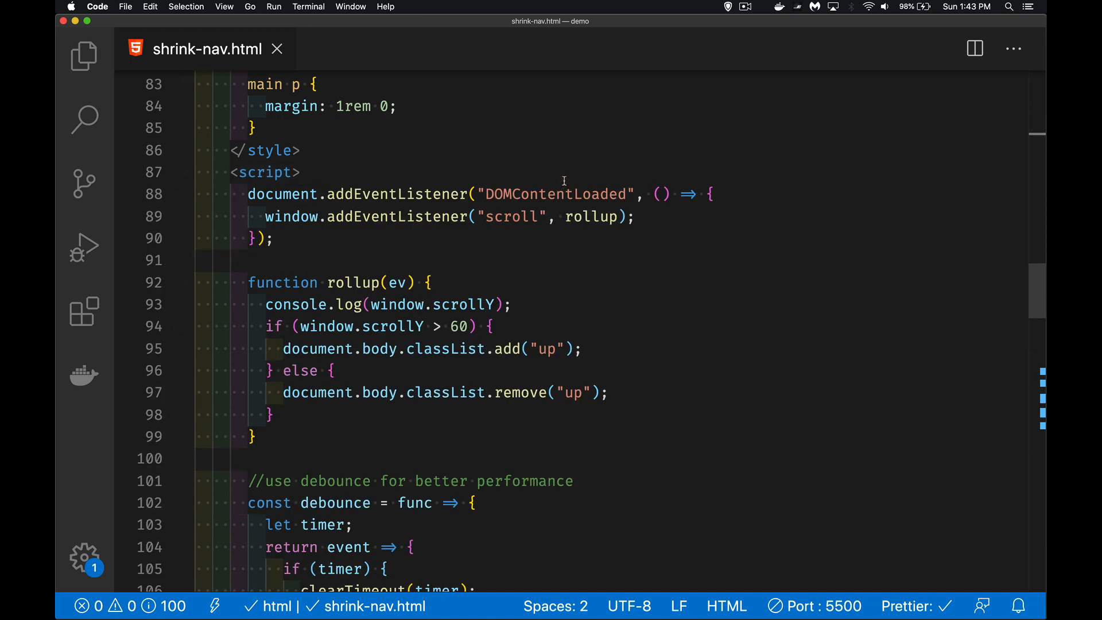
triple_click(443, 217)
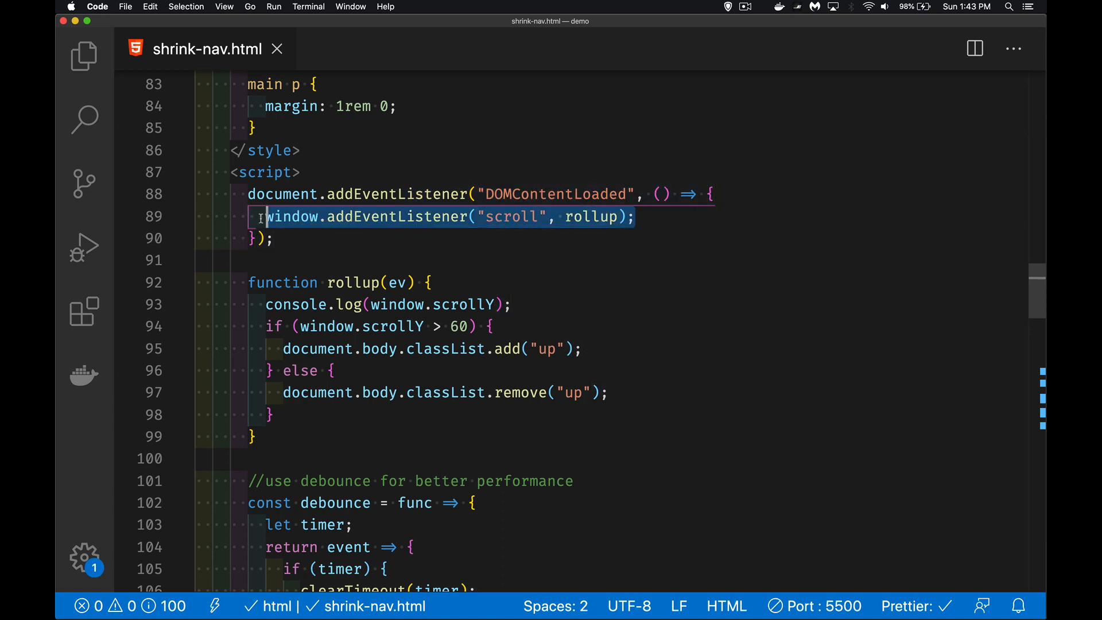
mouse_move(502, 231)
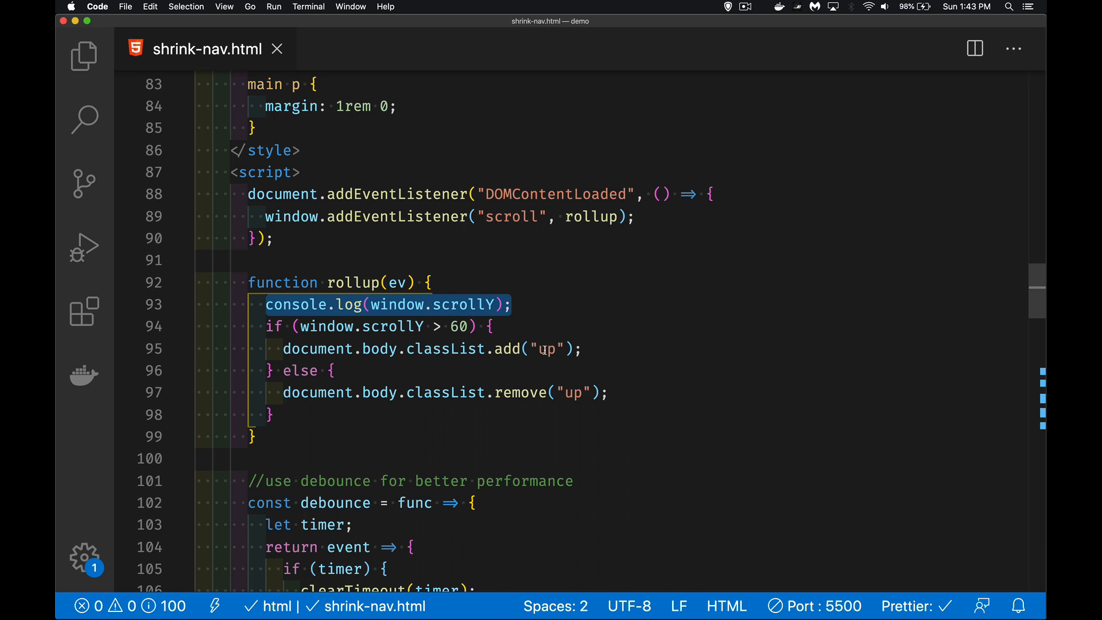
mouse_move(571, 378)
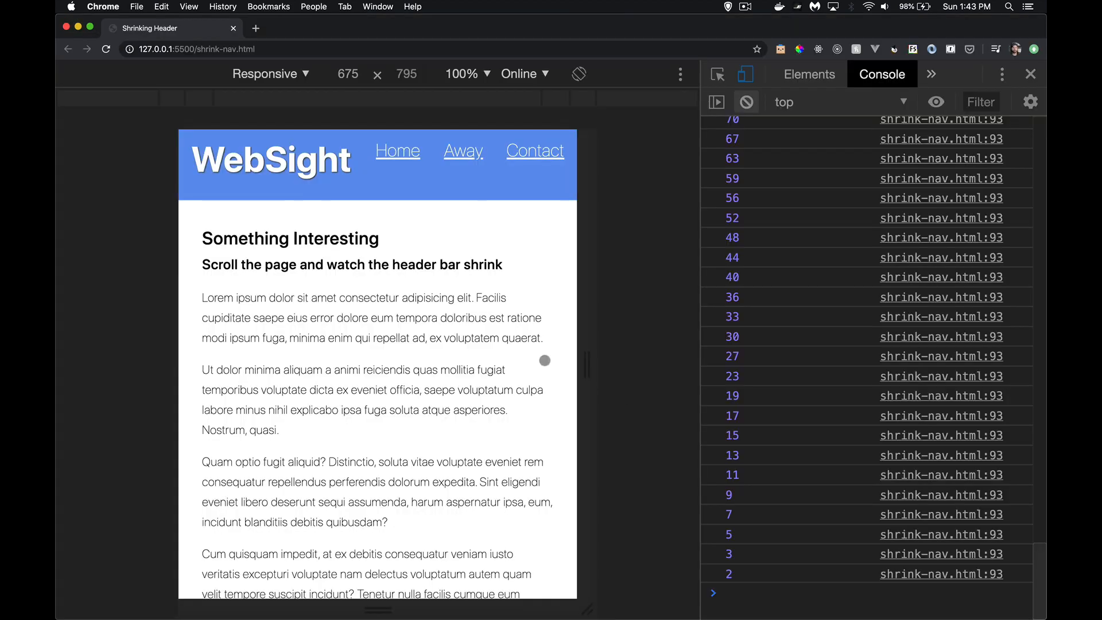
Scroll the page so every scroll event logs scrollY, then return to the editor
scroll("down", 3)
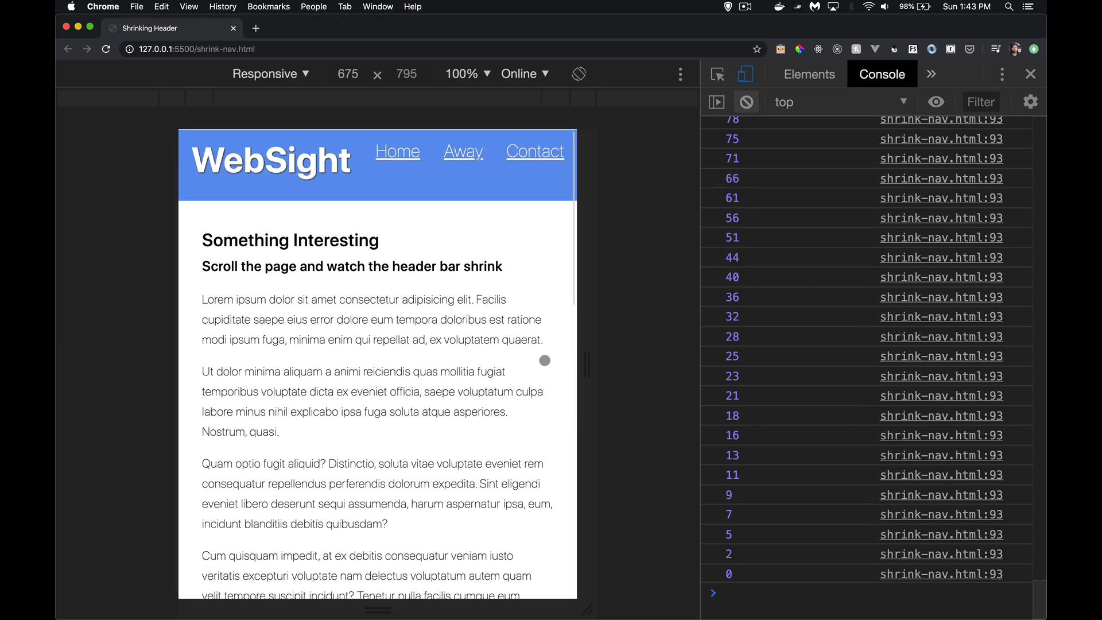
scroll("down", 3)
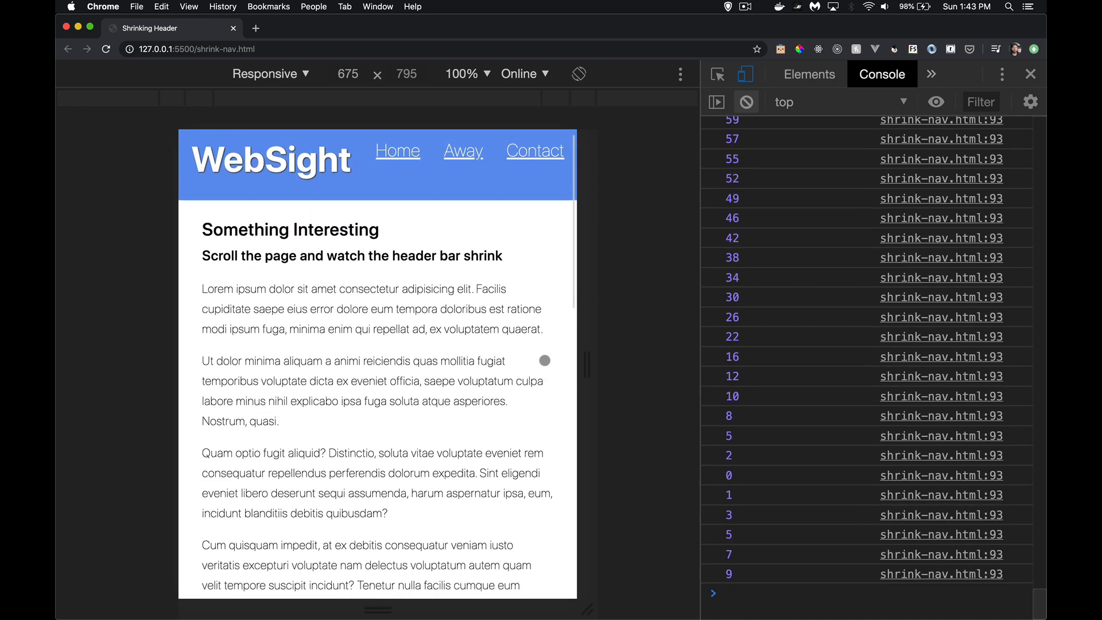
scroll("down", 3)
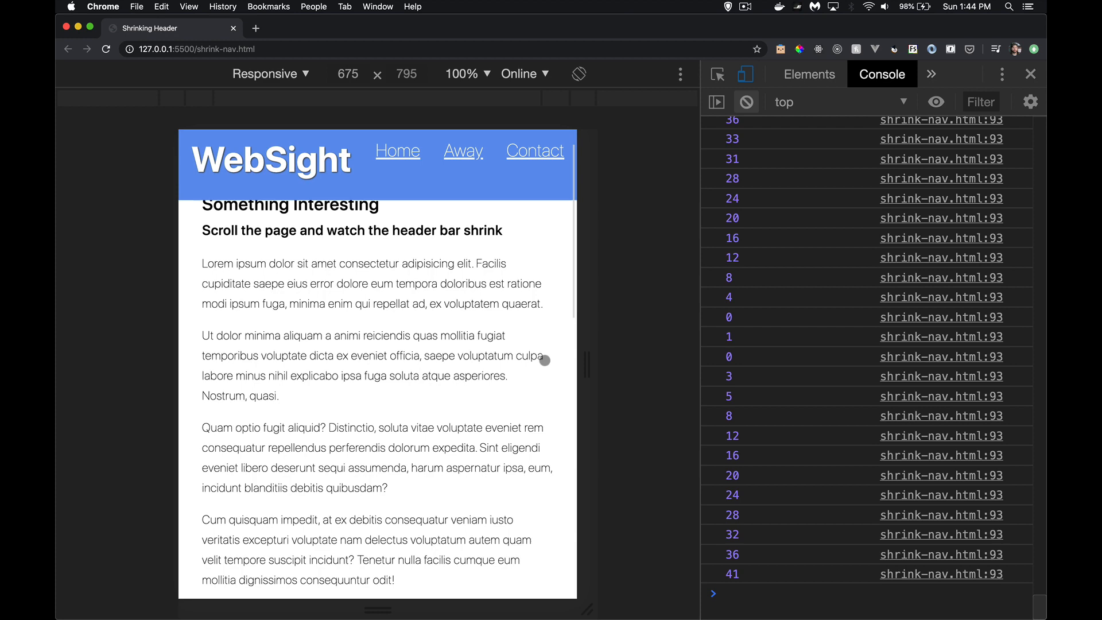
scroll("down", 3)
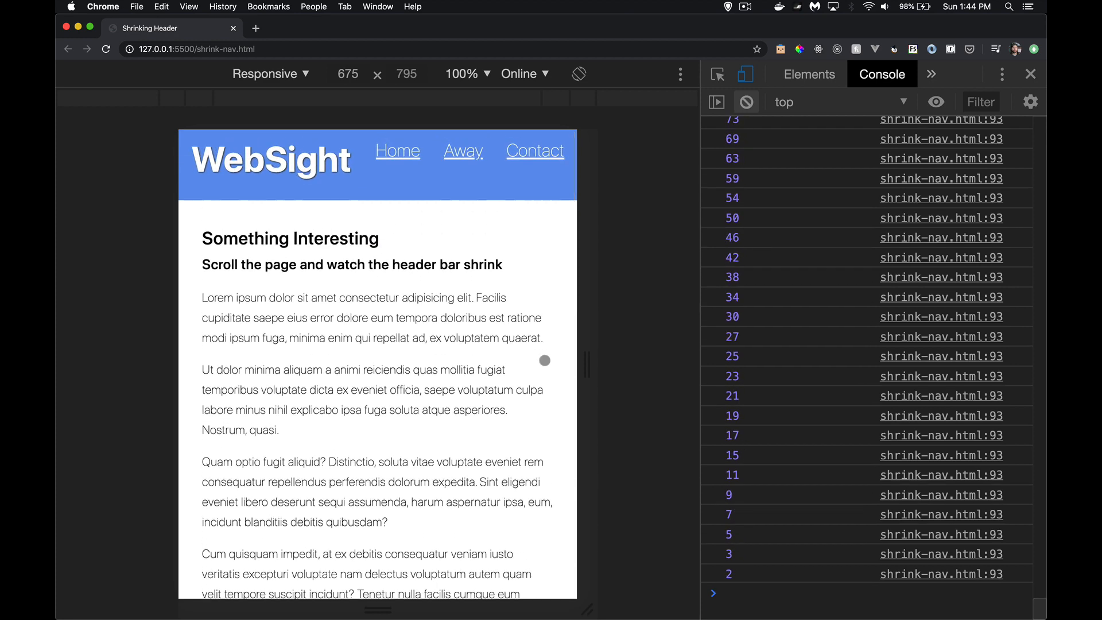
key("cmd+tab")
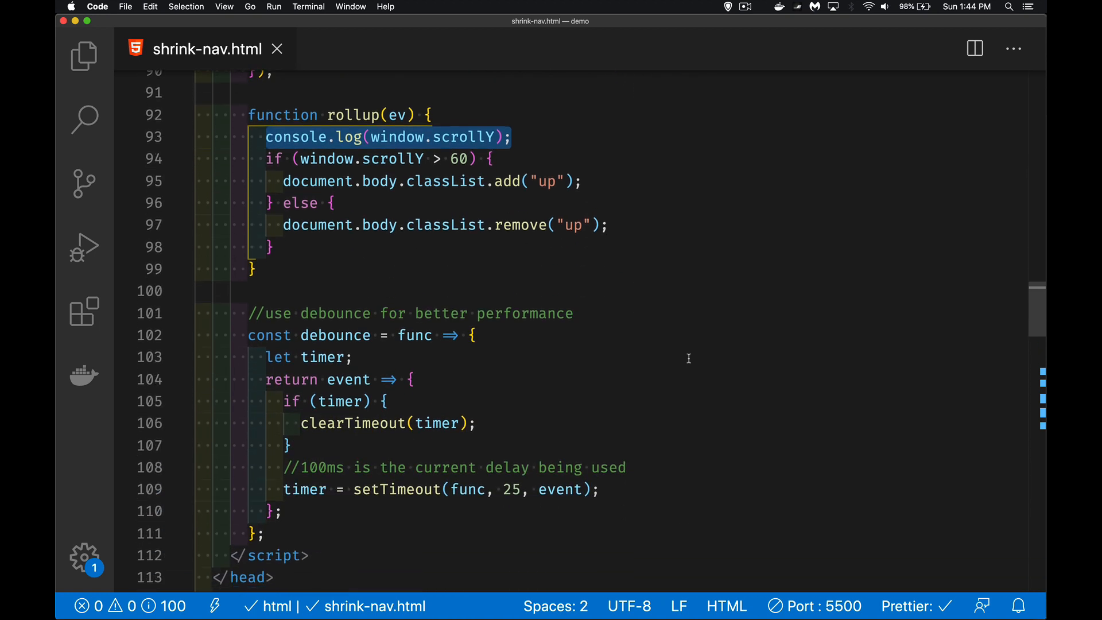
mouse_move(422, 351)
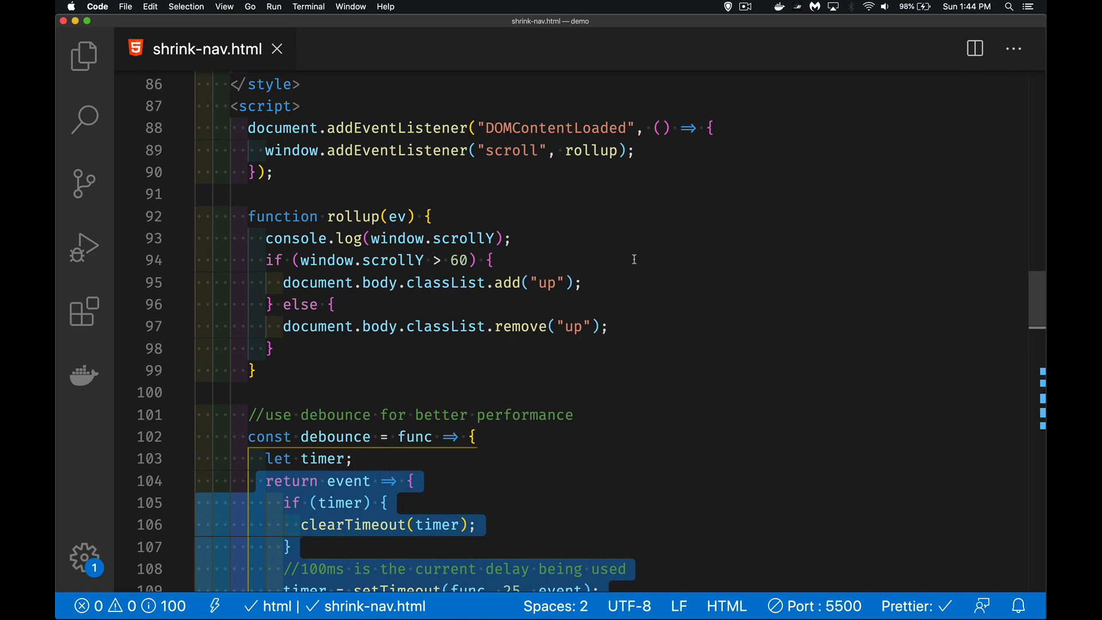
mouse_move(509, 164)
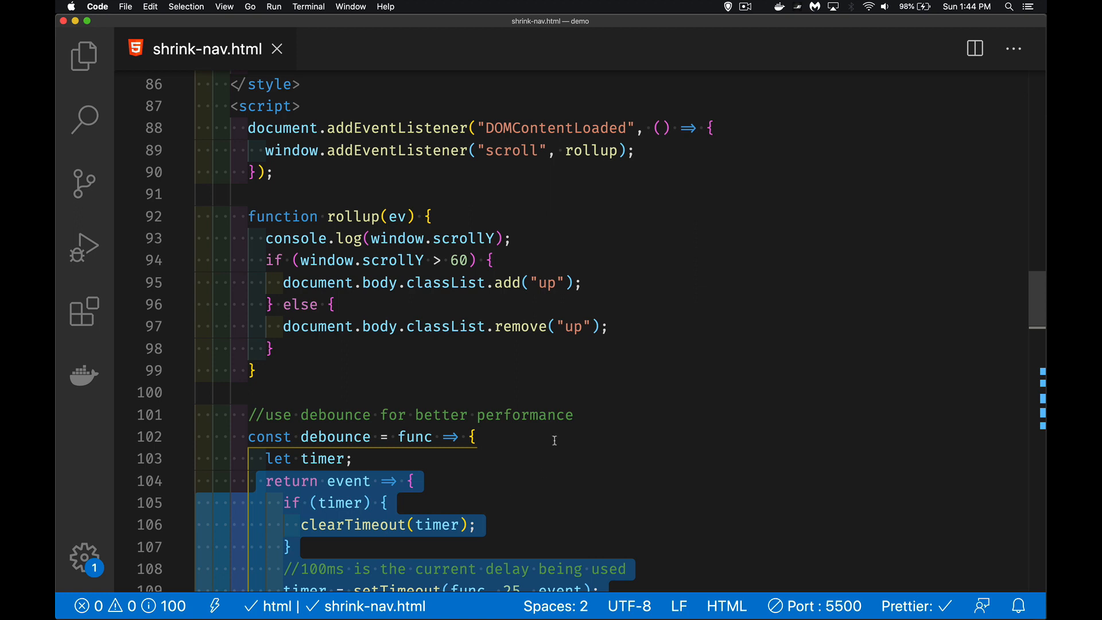
Wrap the rollup scroll listener in a debounce call
type("d")
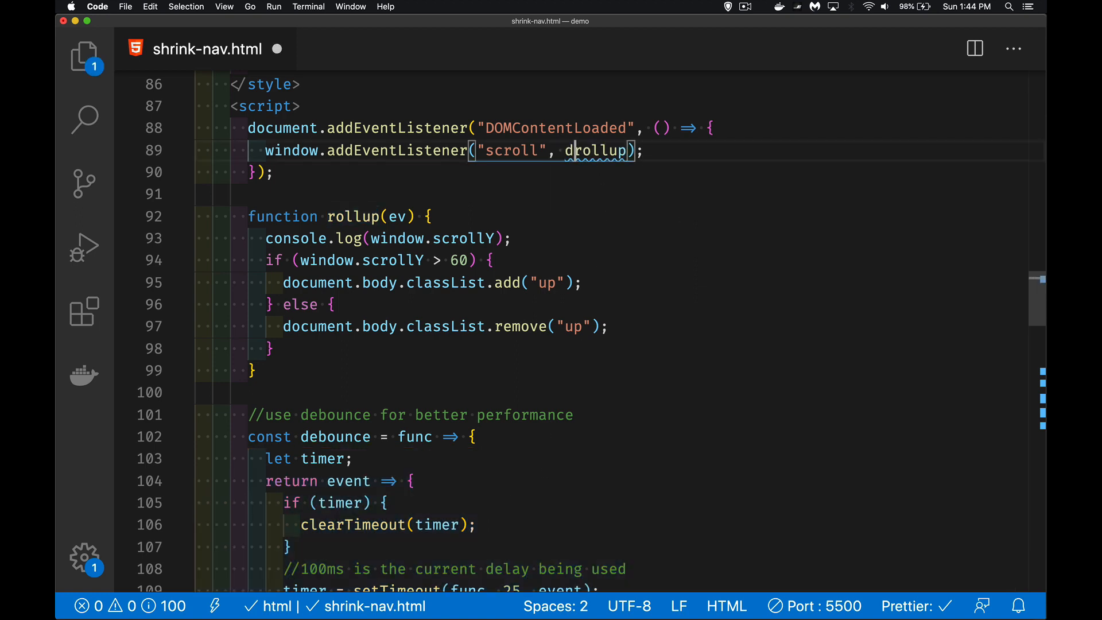
type("ebounce(")
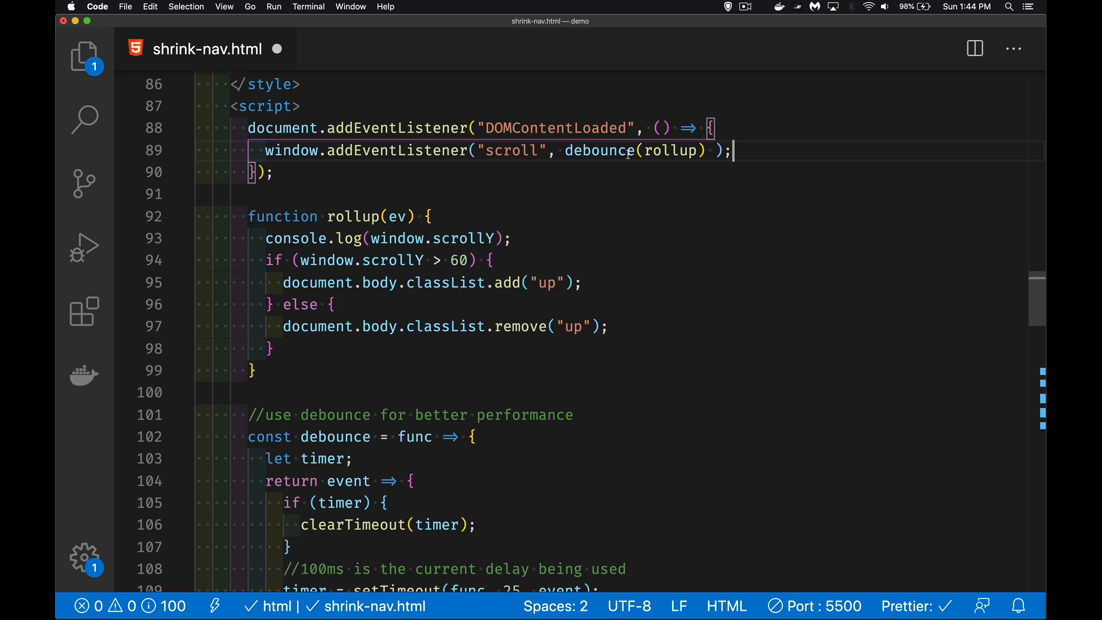
mouse_move(608, 164)
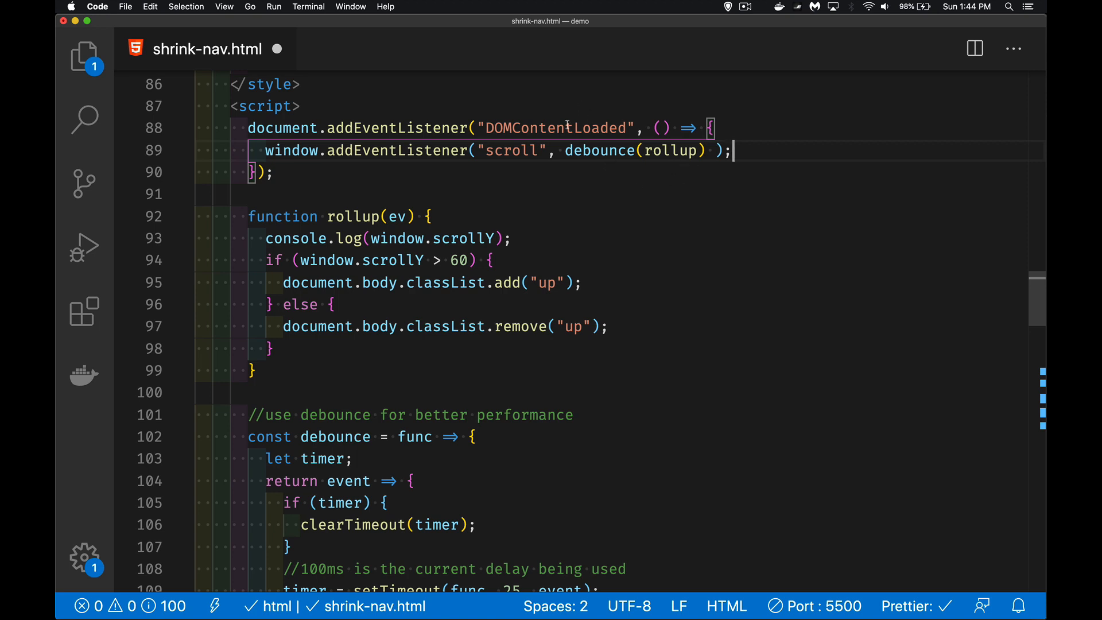
left_click(595, 149)
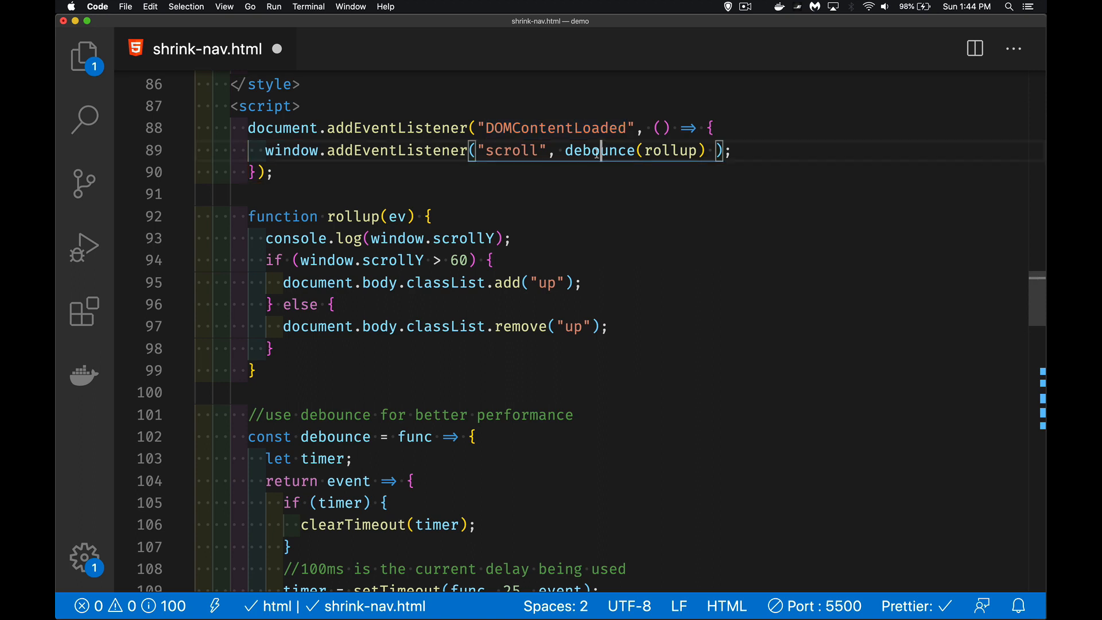
double_click(599, 150)
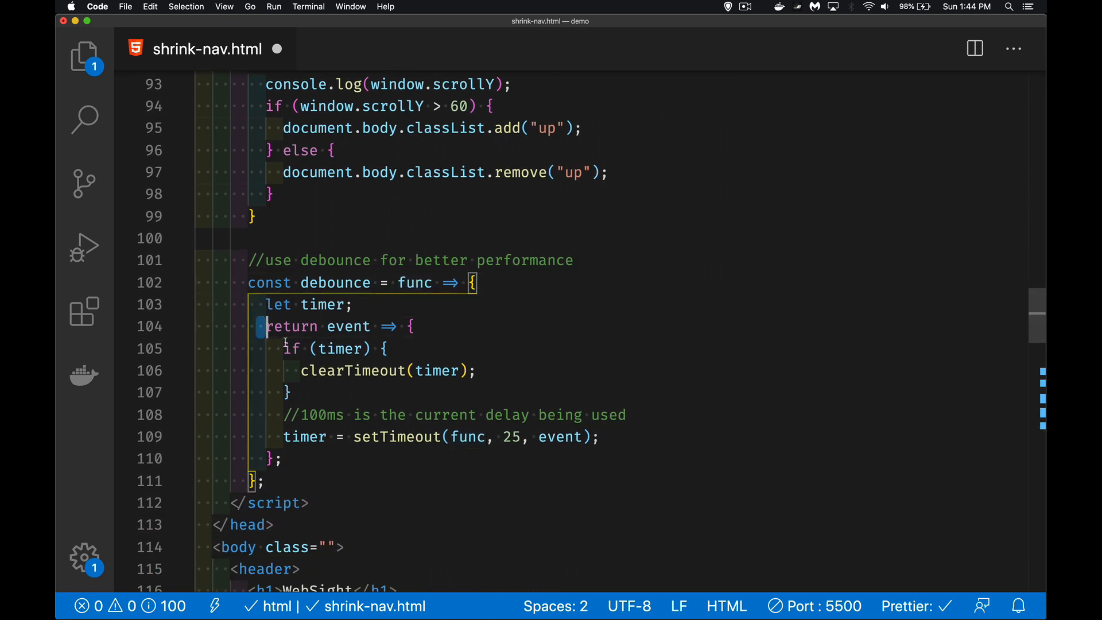
Change the debounce setTimeout delay from 25 to 100 ms and save
left_click_drag(265, 326, 280, 458)
type("1")
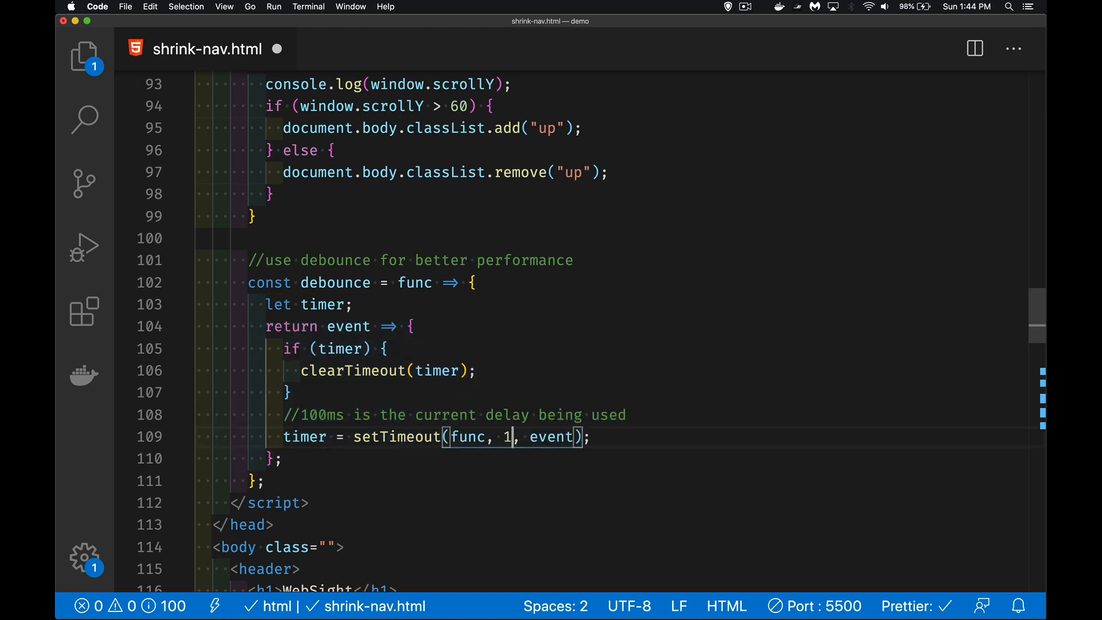
type("00")
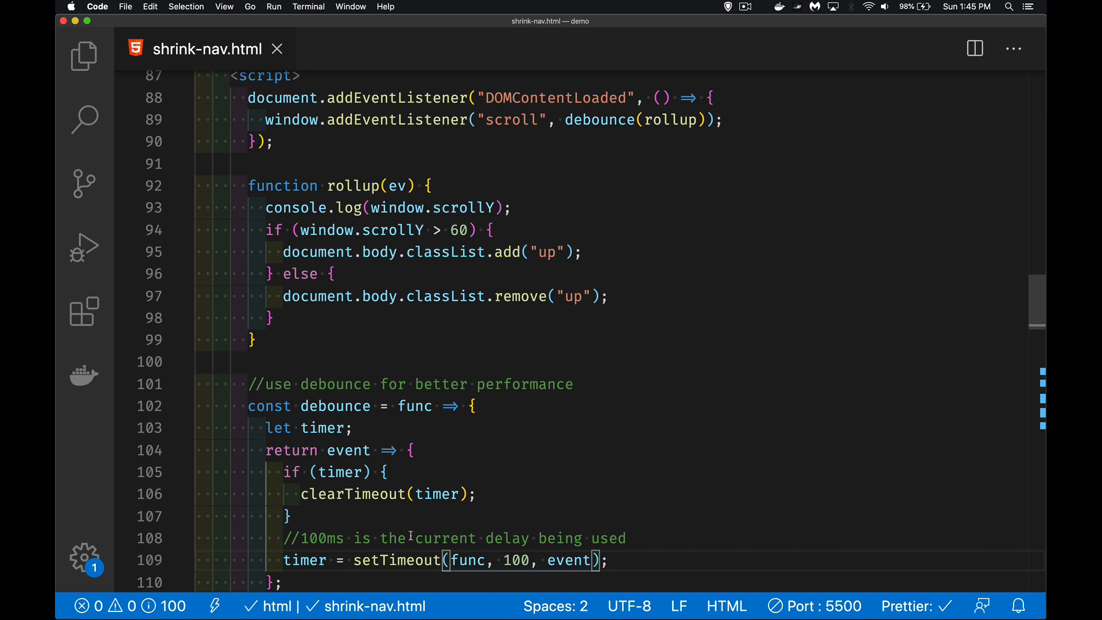
mouse_move(663, 462)
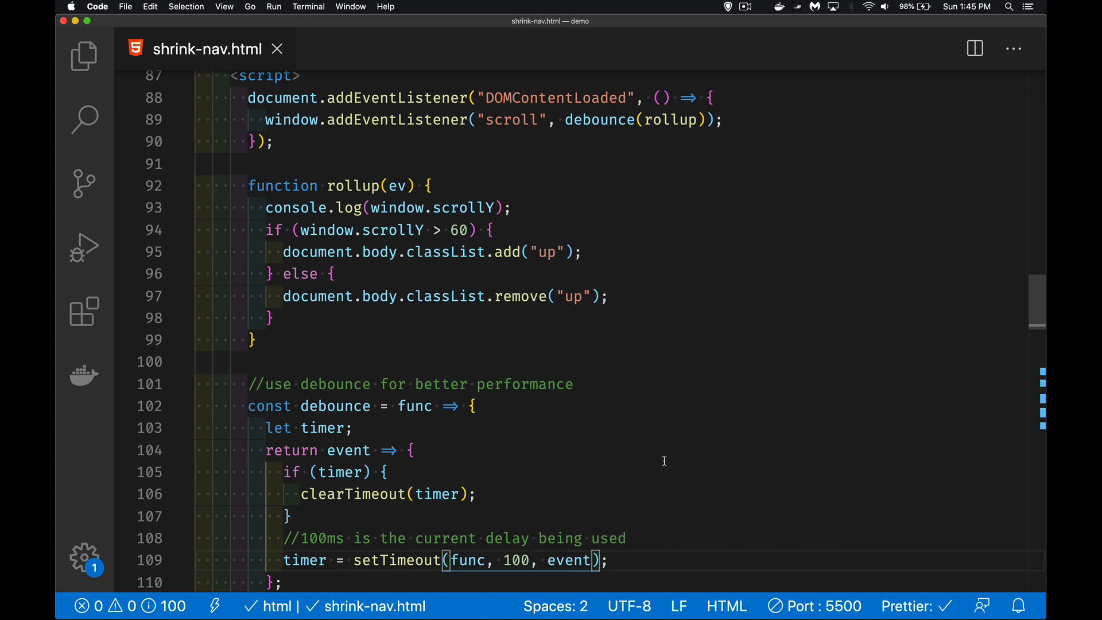
mouse_move(512, 144)
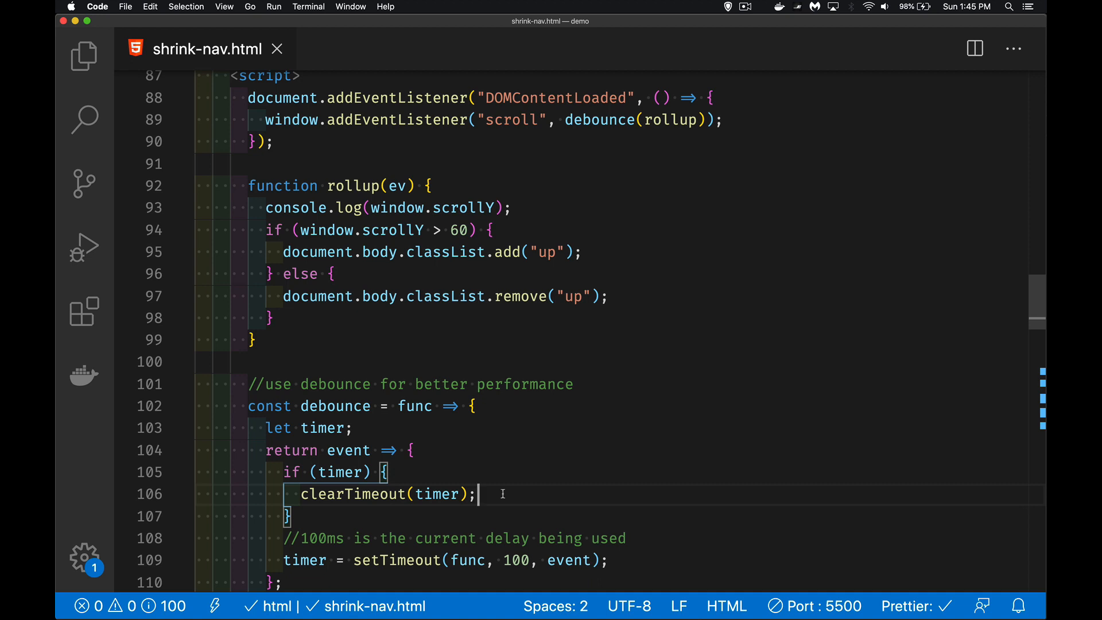
mouse_move(499, 503)
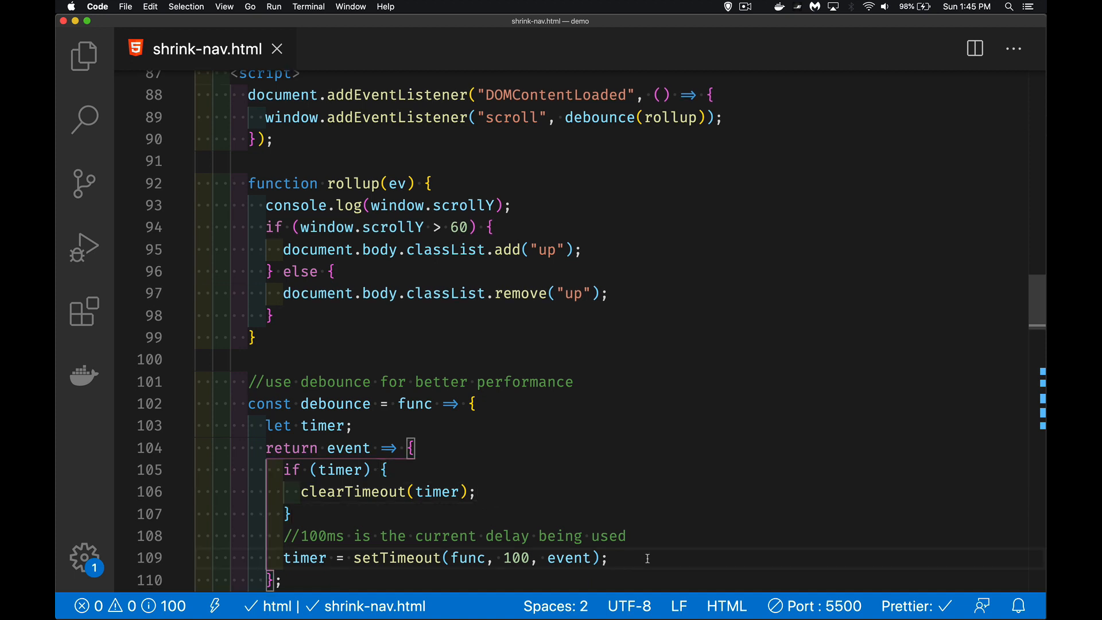
double_click(515, 558)
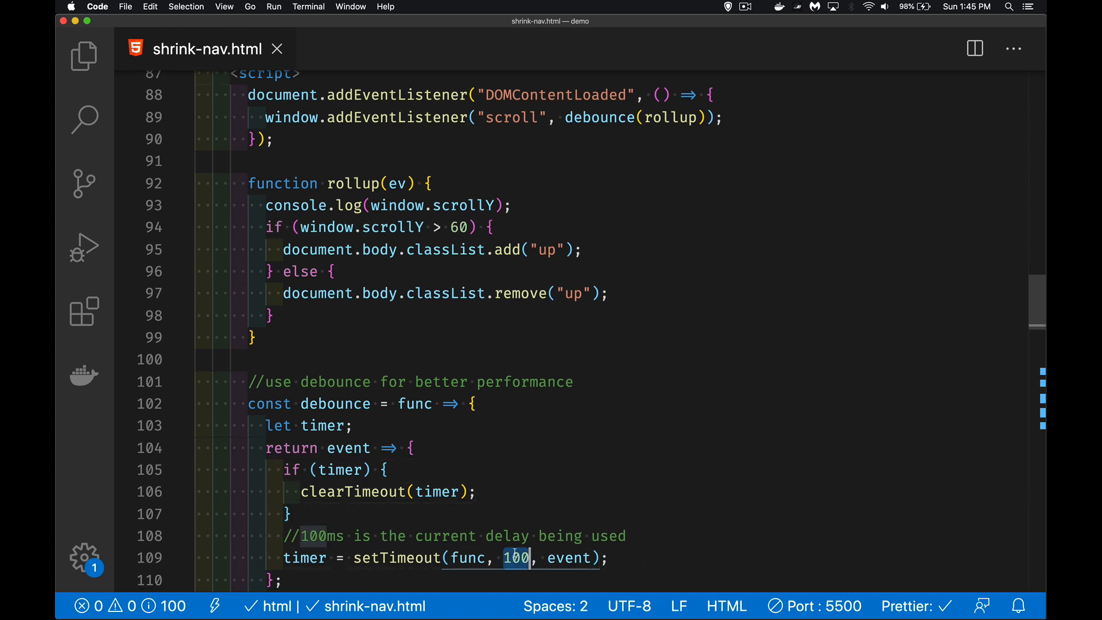
mouse_move(636, 534)
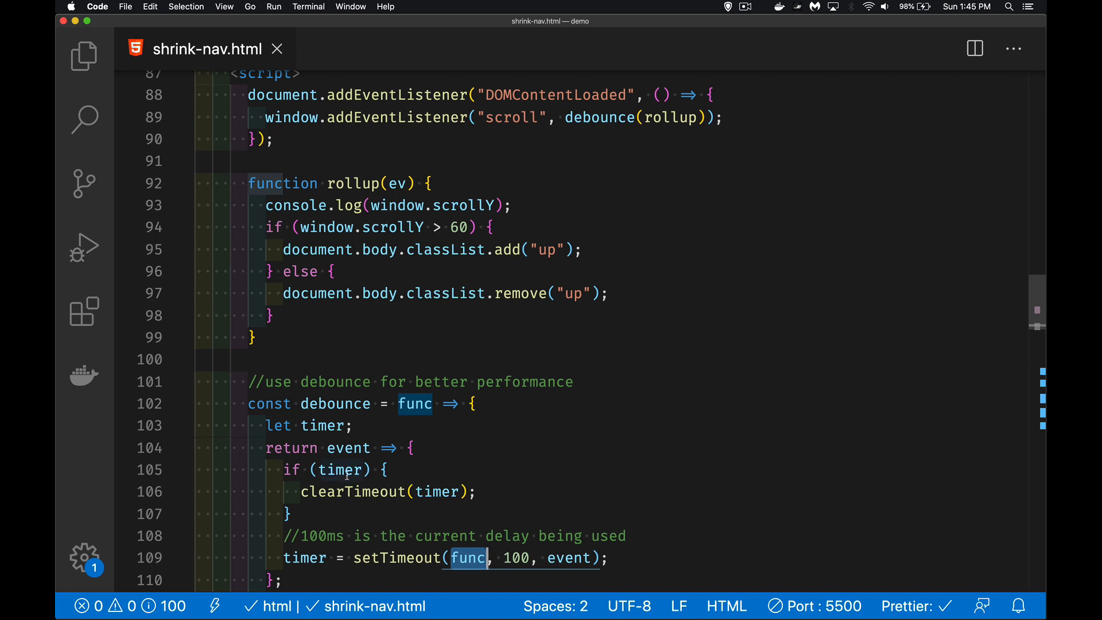
mouse_move(432, 491)
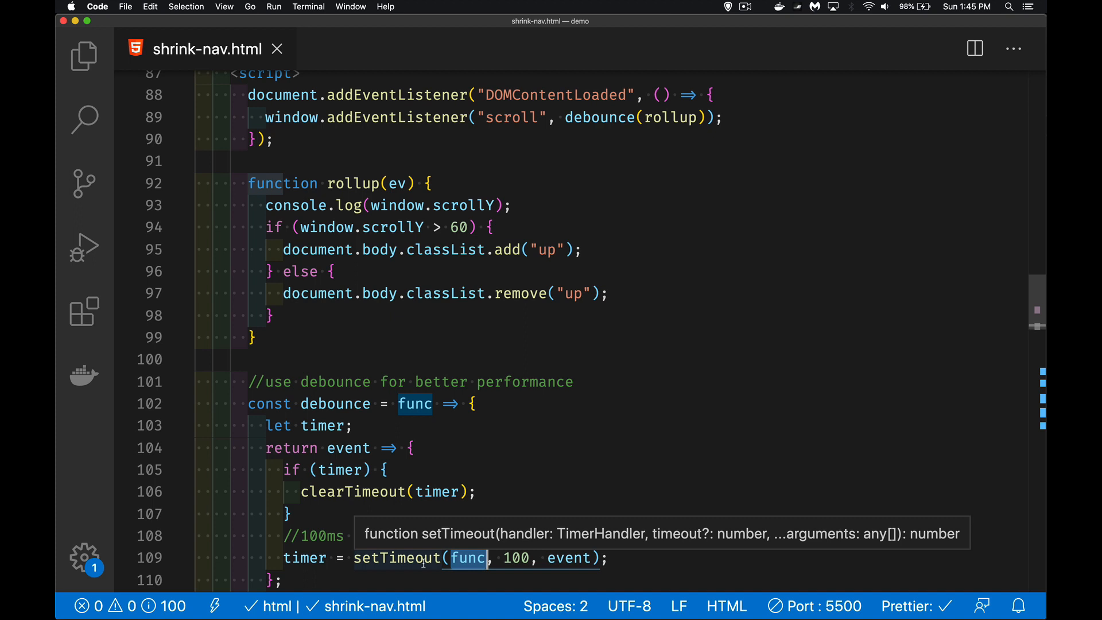
type("is the current delay being used")
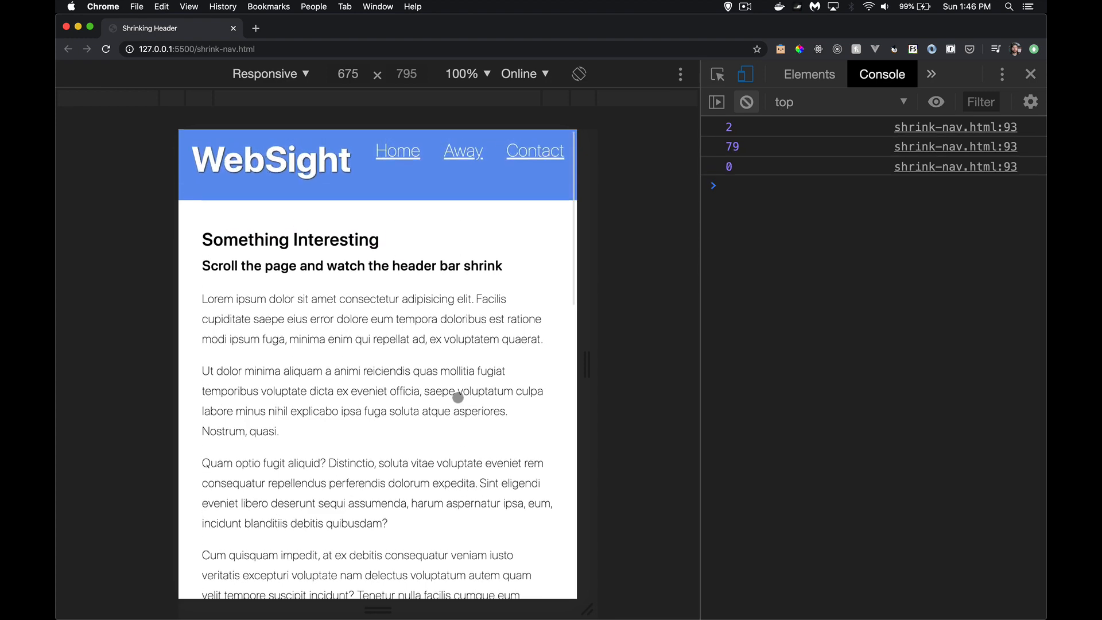
Scroll the reloaded page down and up, confirming the header shrinks and only sparse debounced positions log
scroll("down", 3)
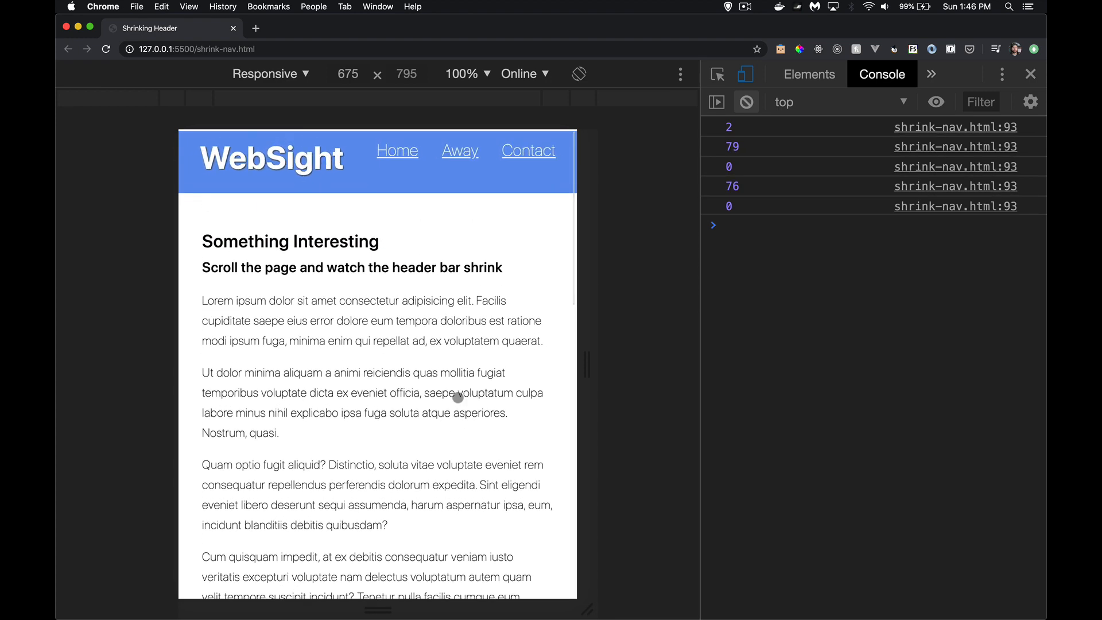
scroll("down", 3)
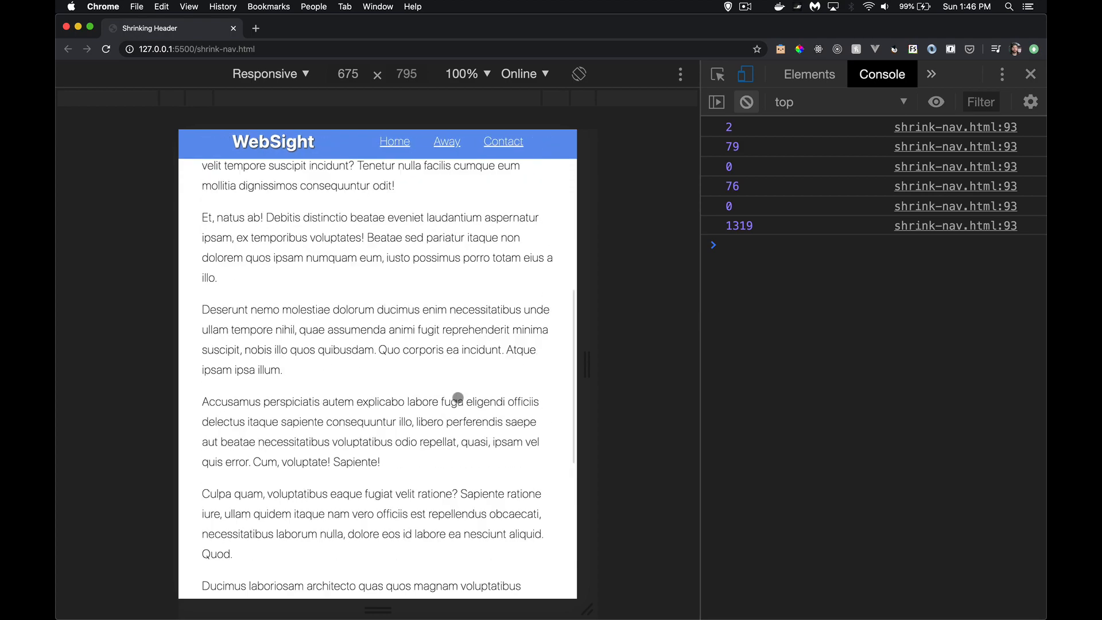
scroll("down", 3)
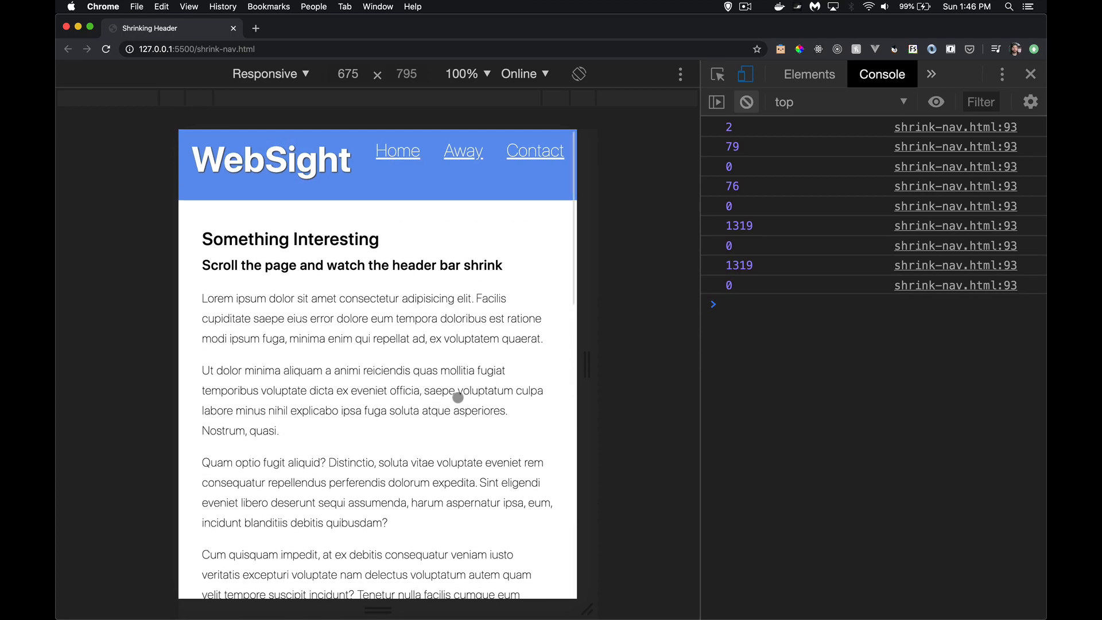
scroll("down", 3)
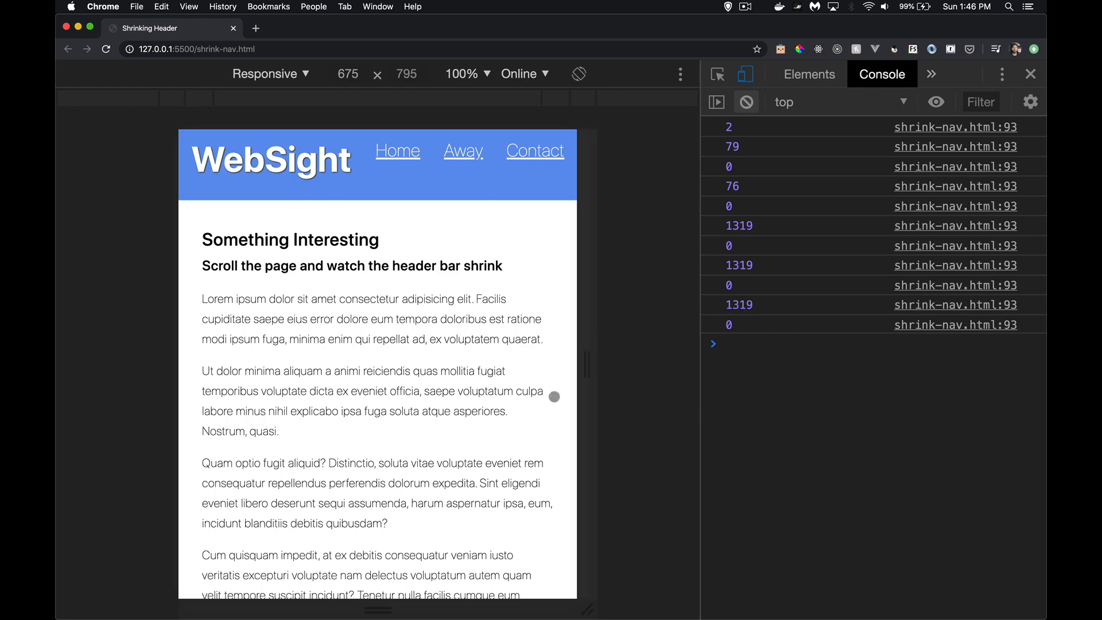
scroll("down", 3)
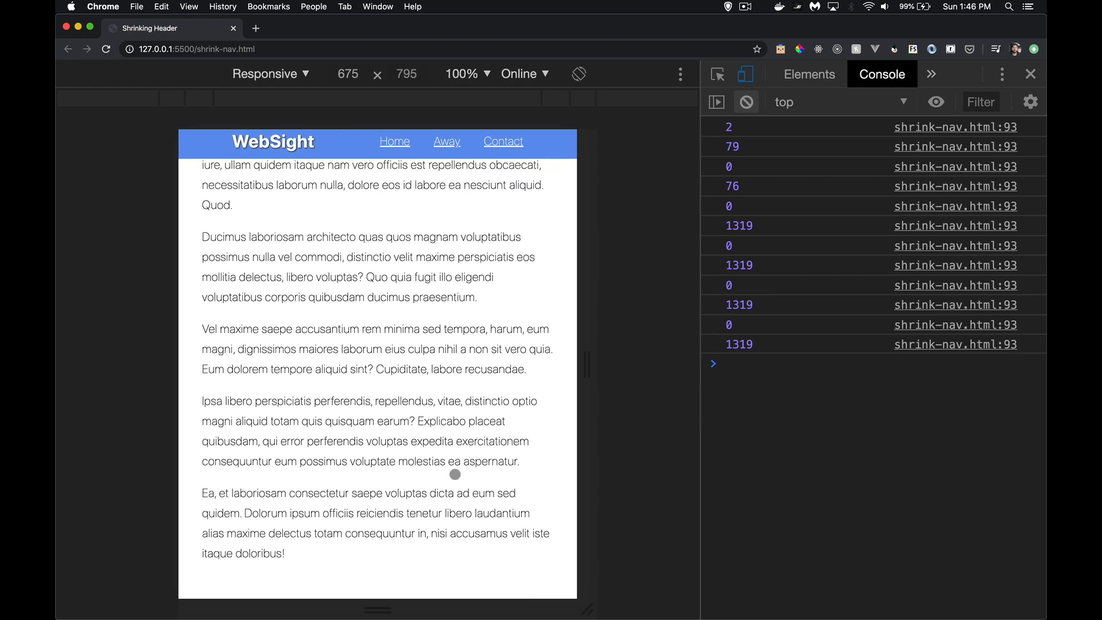
scroll("down", 3)
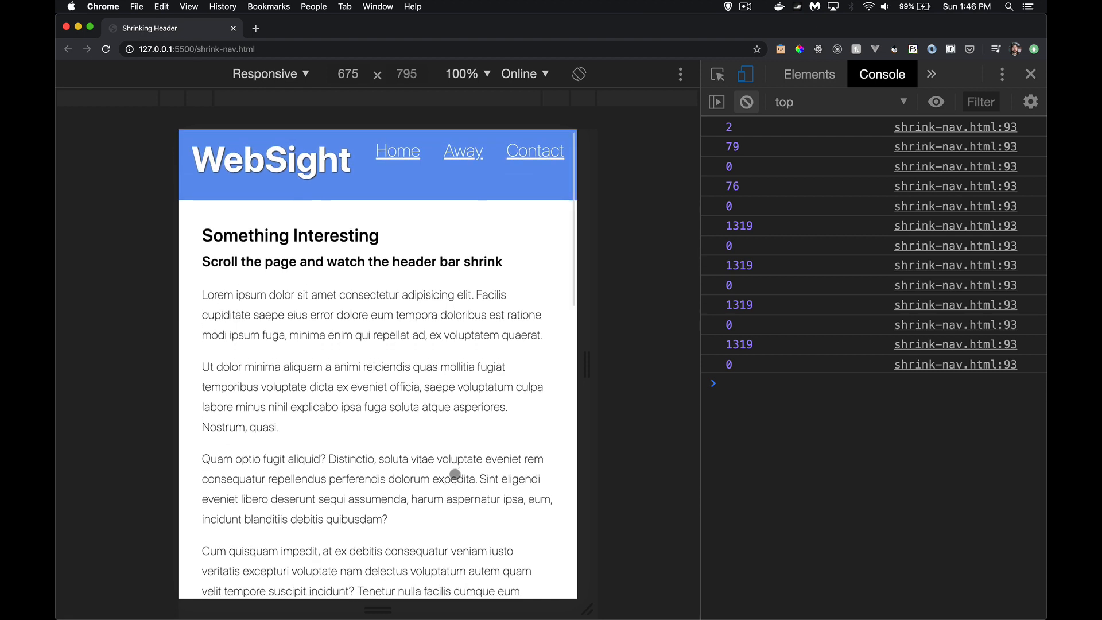
scroll("down", 3)
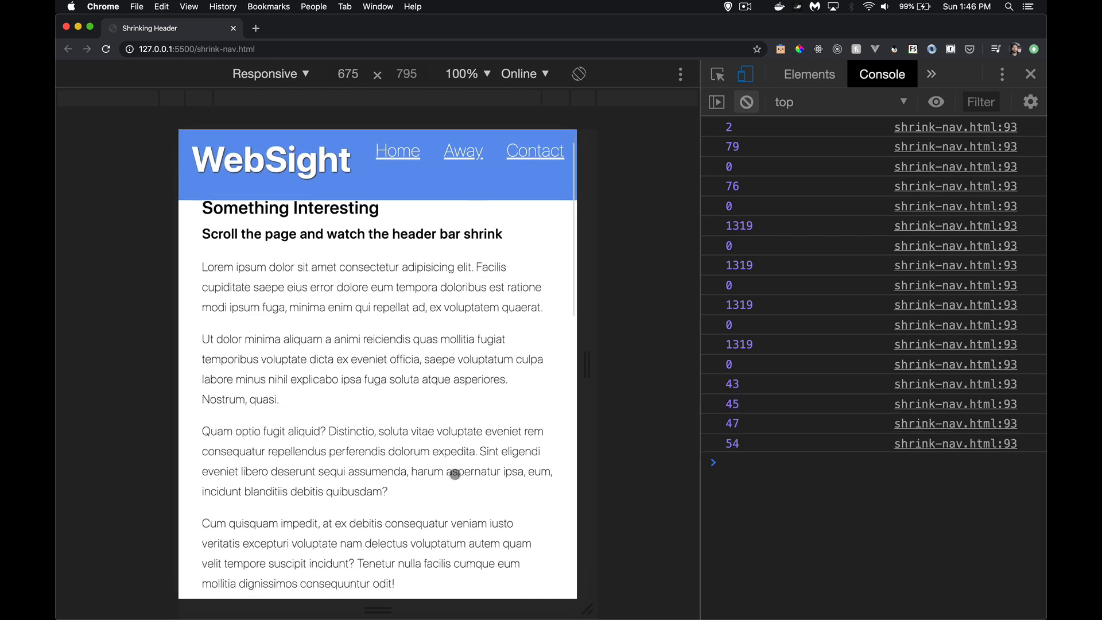
scroll("down", 3)
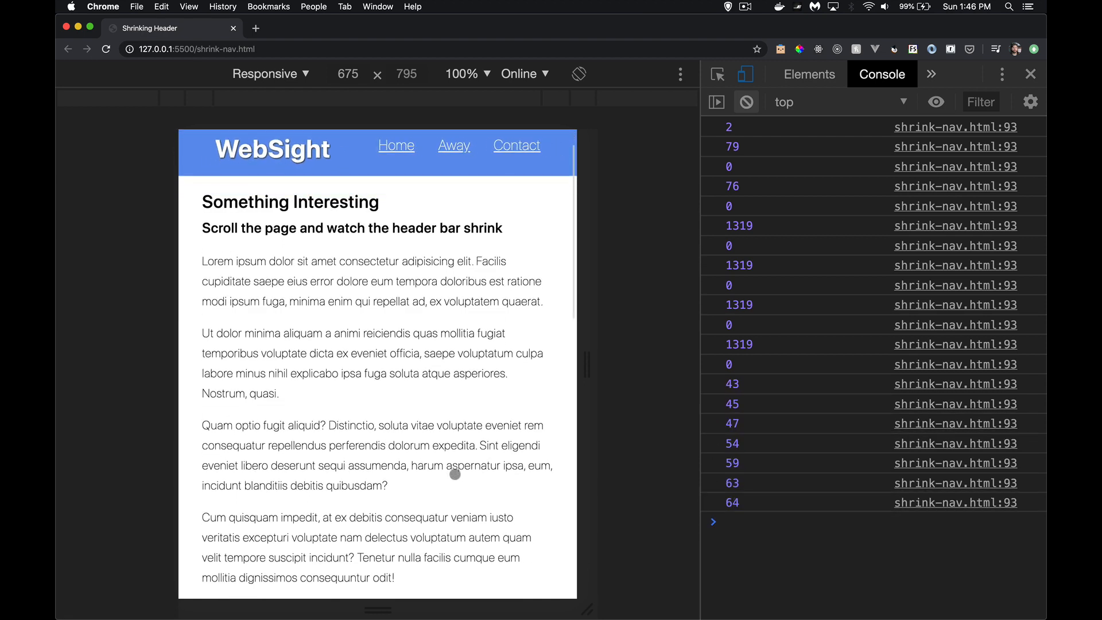
scroll("down", 3)
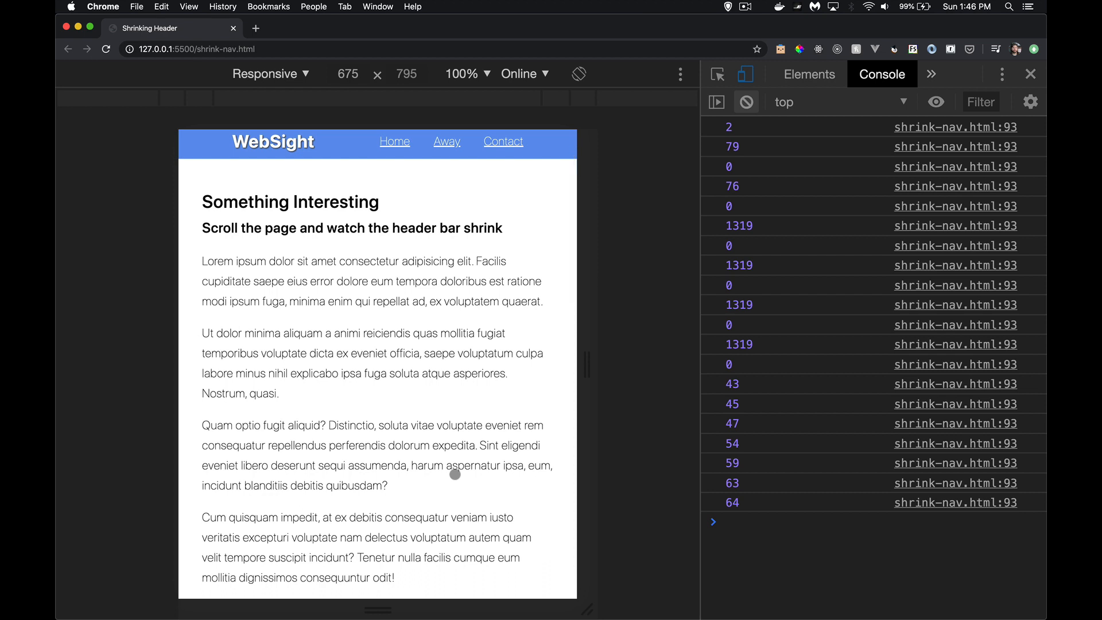
scroll("down", 3)
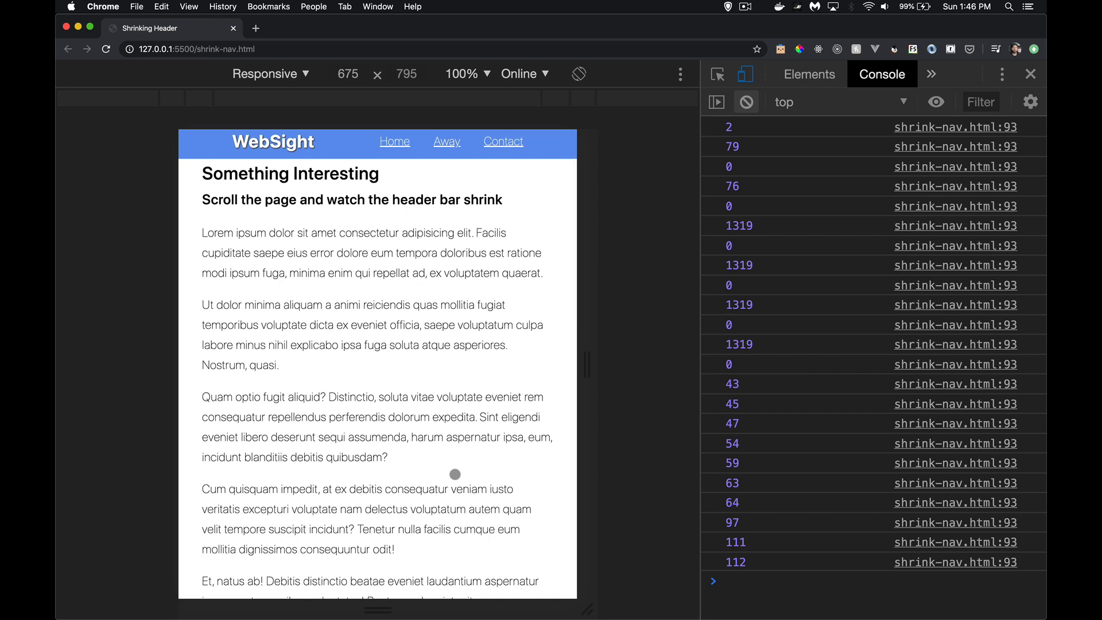
scroll("down", 3)
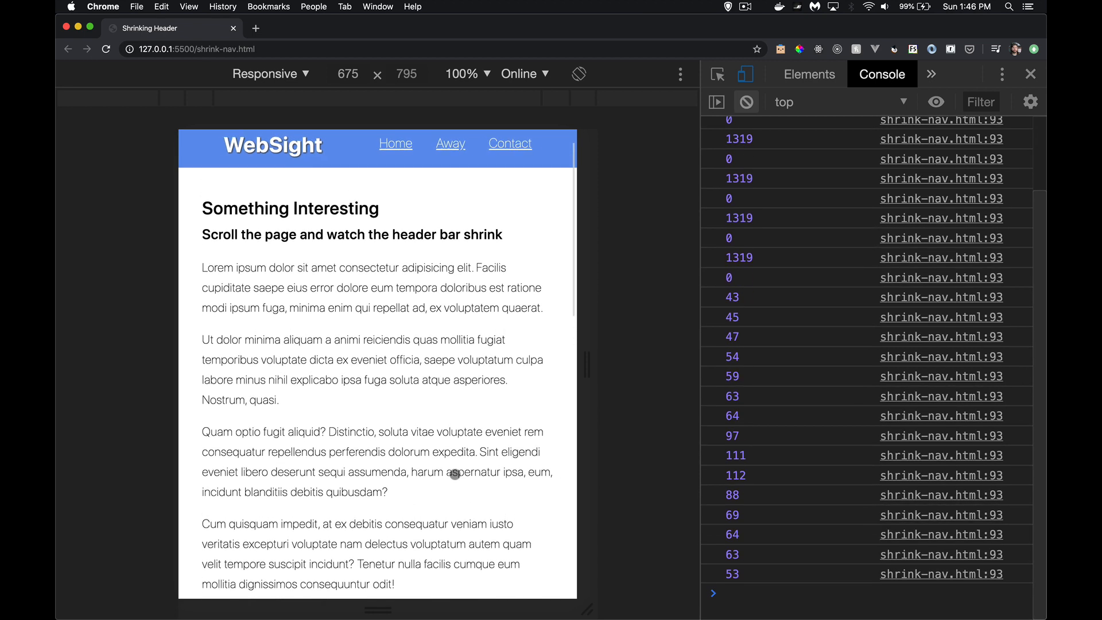
scroll("up", 3)
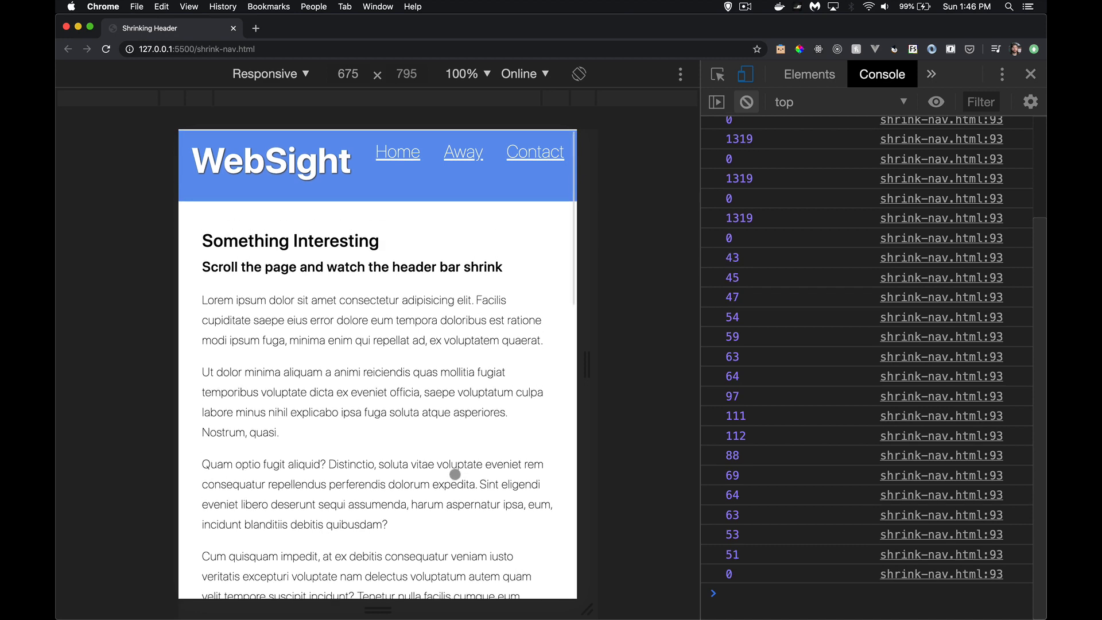